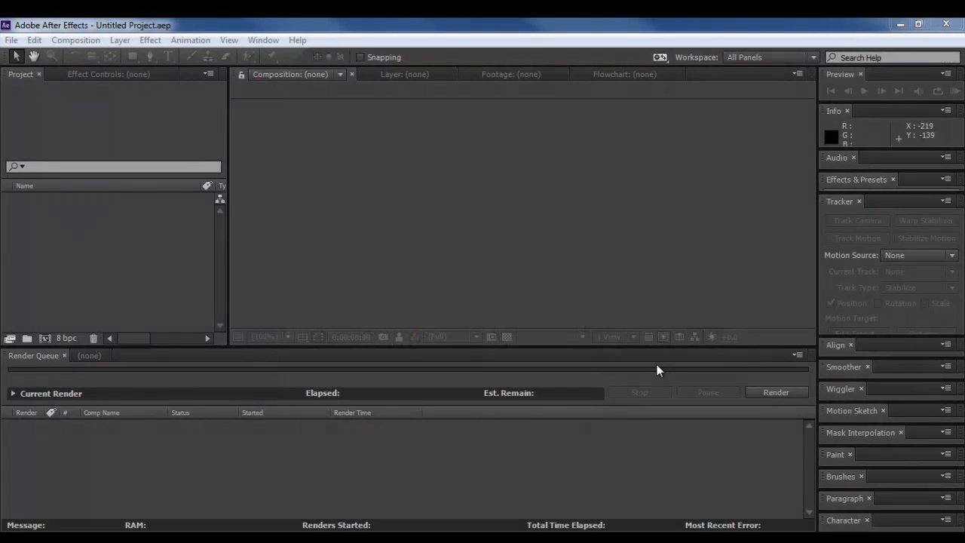
mouse_move(166, 226)
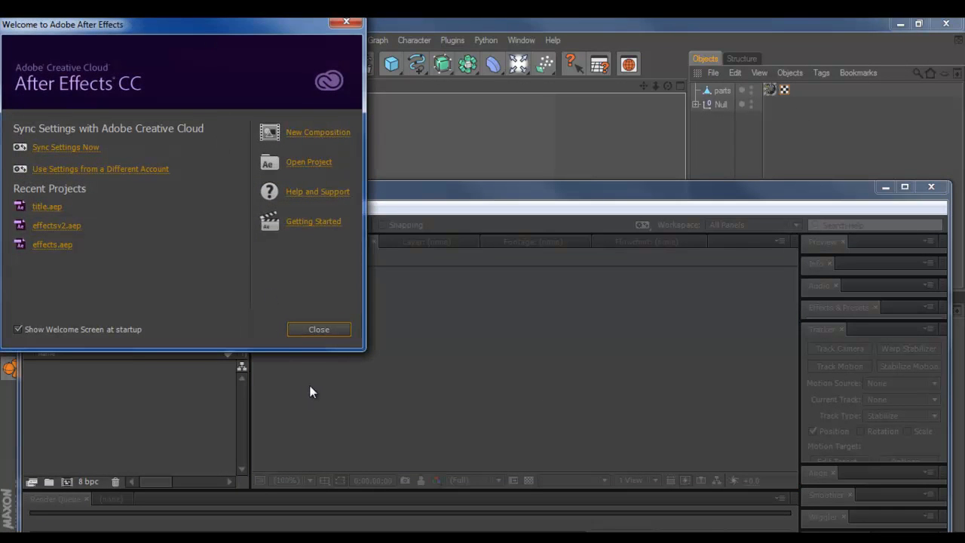
Step: Dismiss the welcome screen and orbit the Perspective view around the A-10 jet, ending above it
click(318, 329)
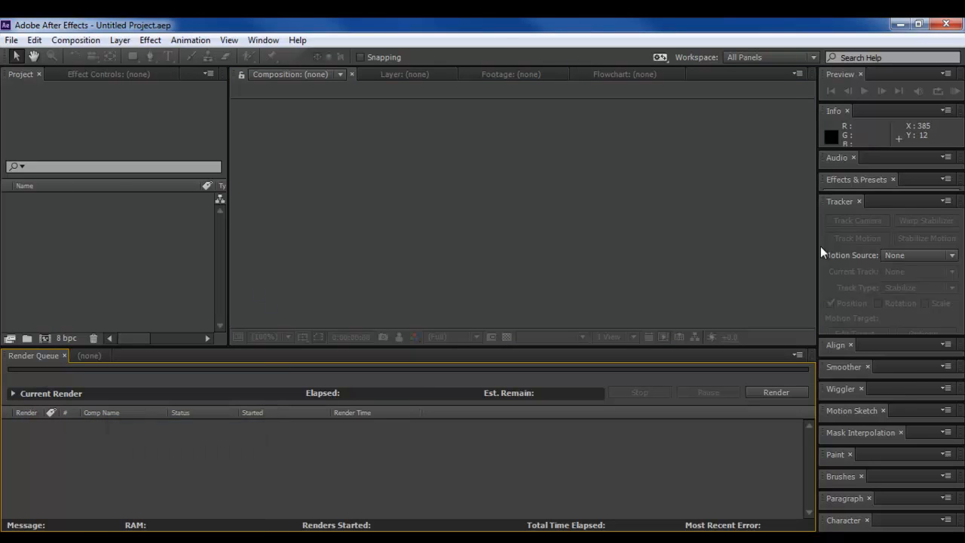
mouse_move(272, 187)
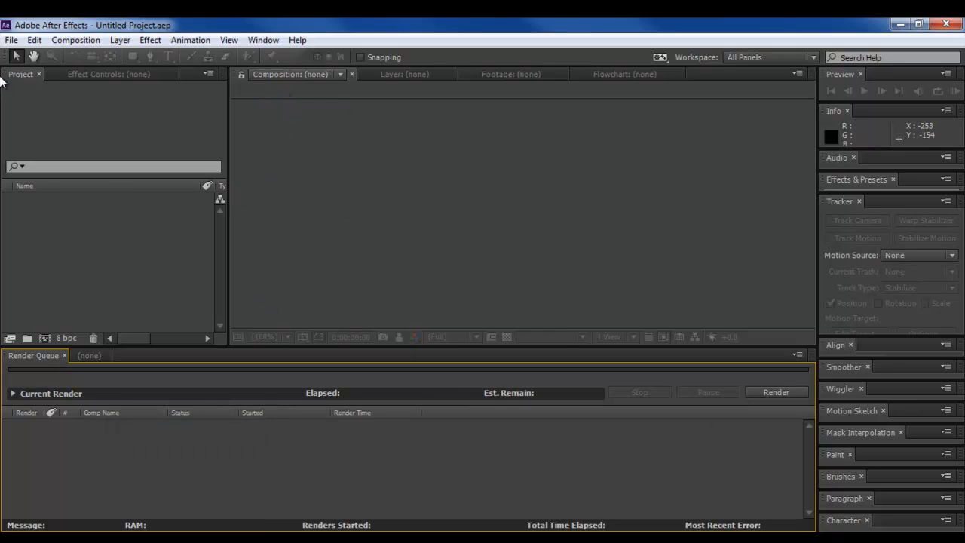
mouse_move(136, 145)
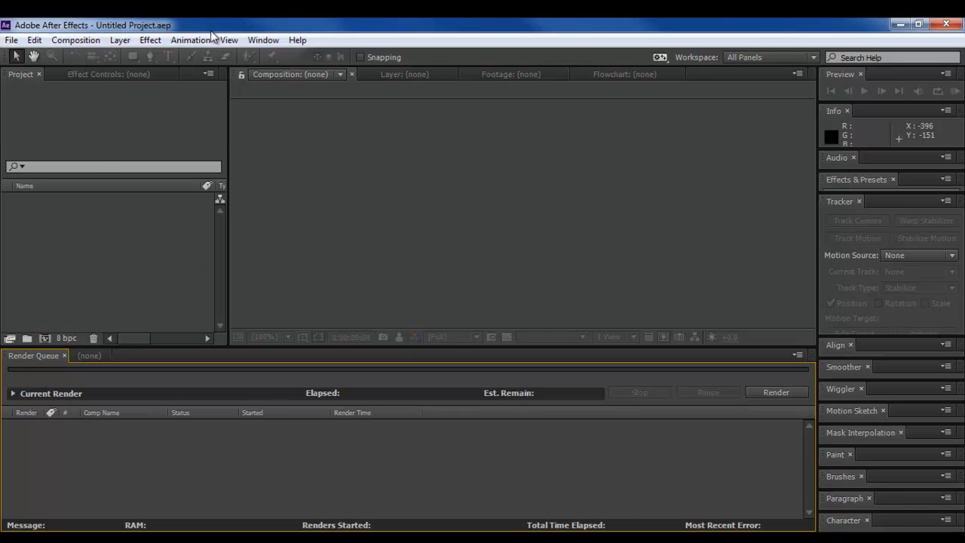
mouse_move(73, 522)
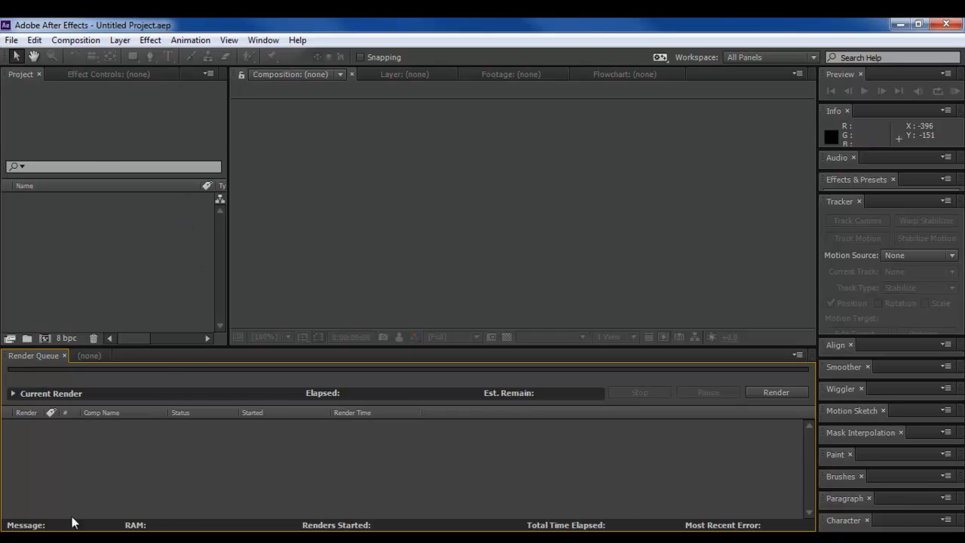
mouse_move(181, 356)
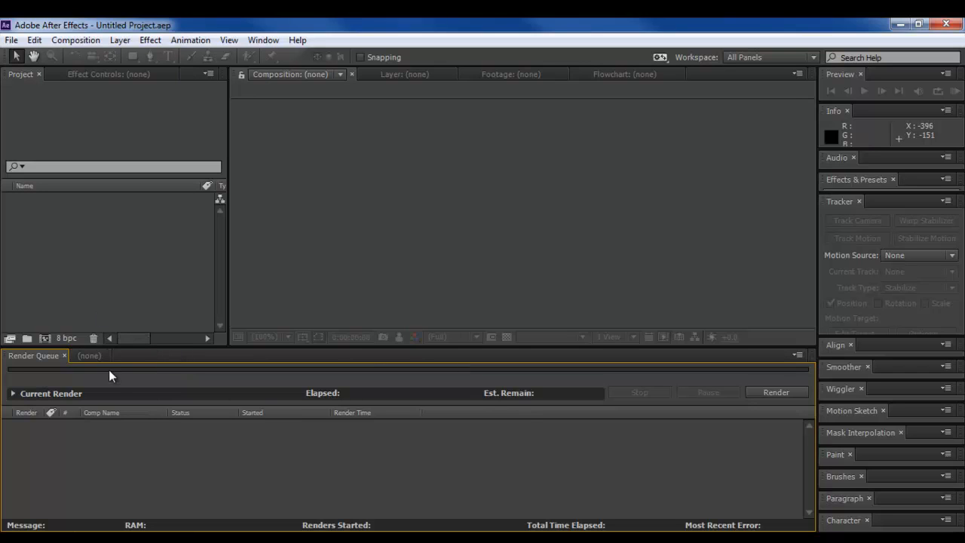
mouse_move(180, 359)
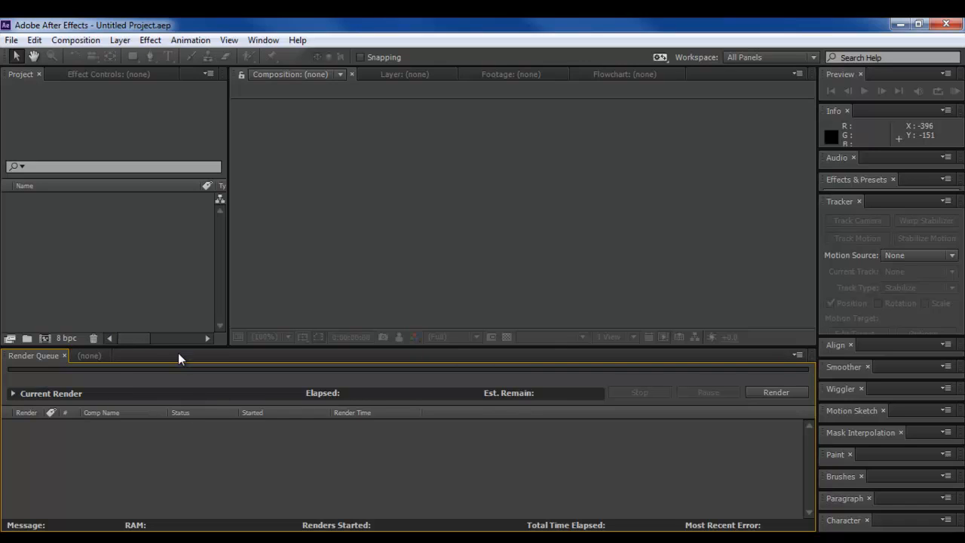
mouse_move(115, 168)
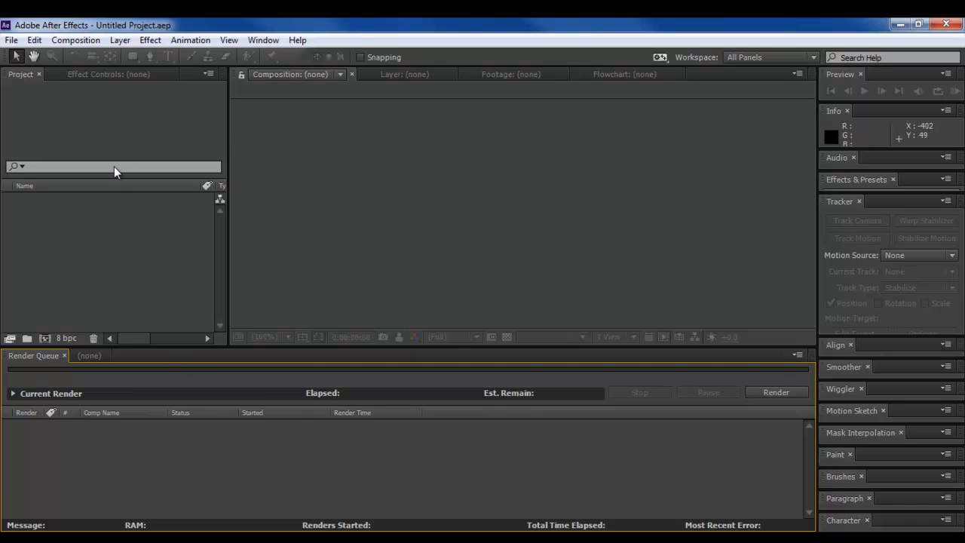
mouse_move(33, 40)
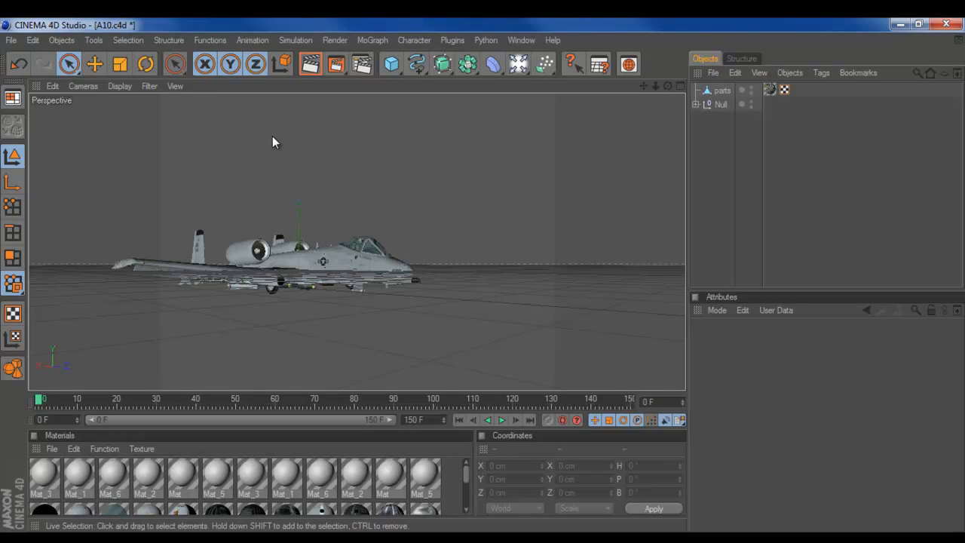
mouse_move(336, 175)
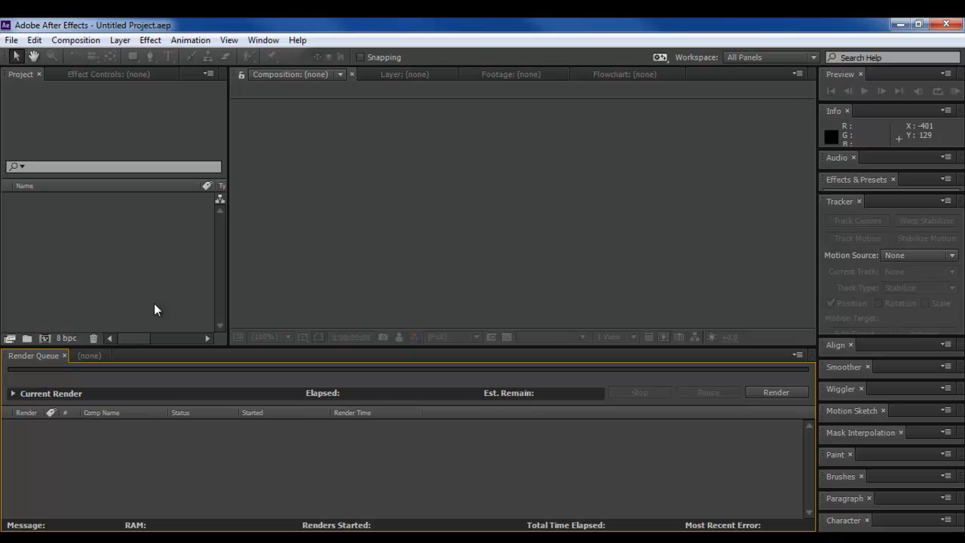
mouse_move(159, 302)
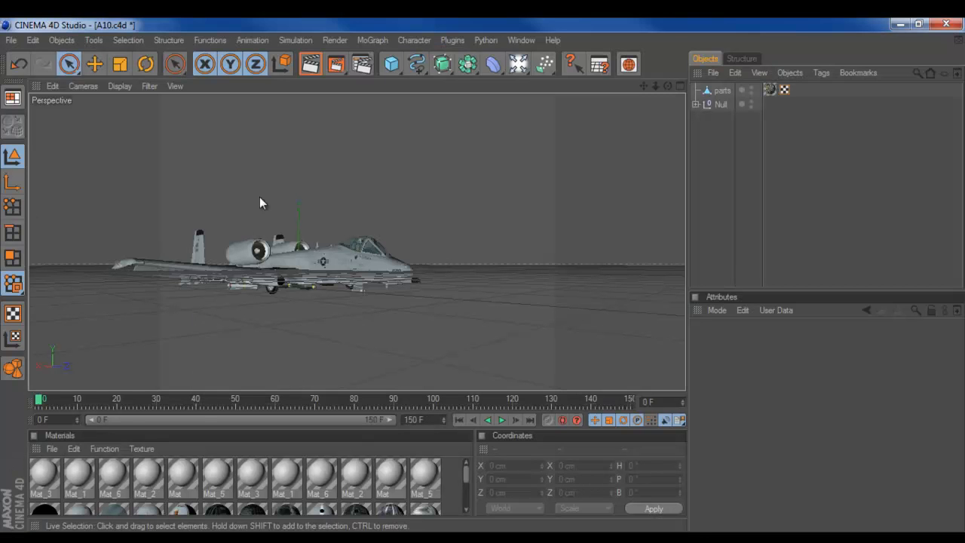
drag(262, 202, 486, 283)
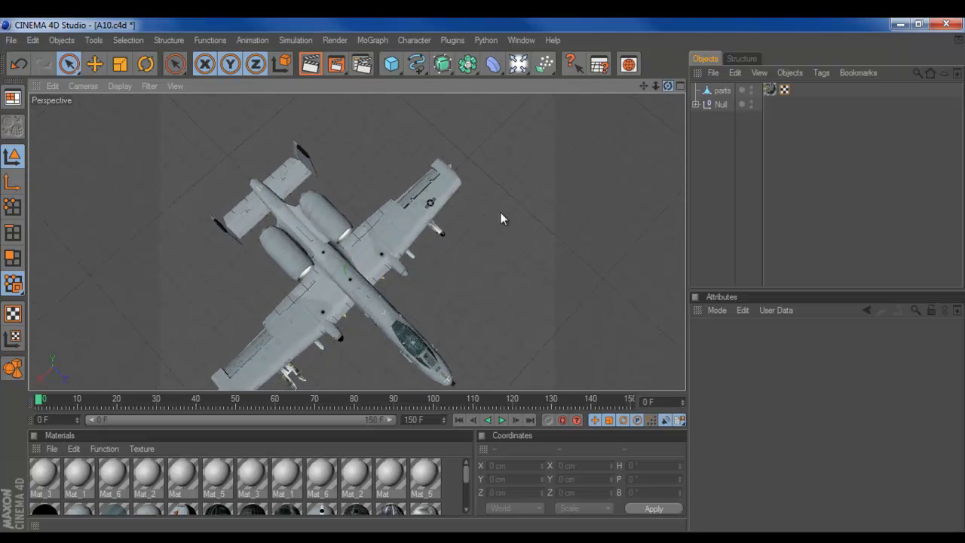
drag(504, 219, 485, 286)
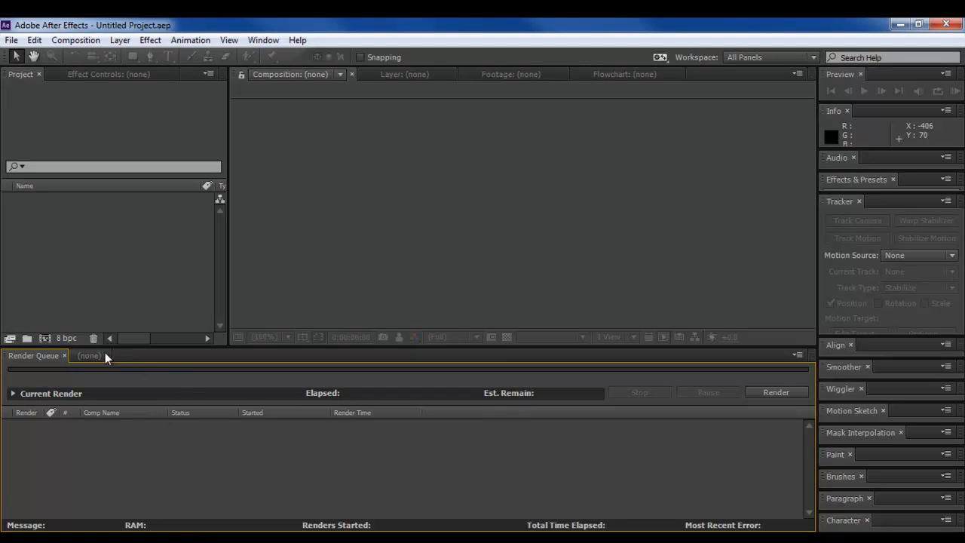
mouse_move(329, 127)
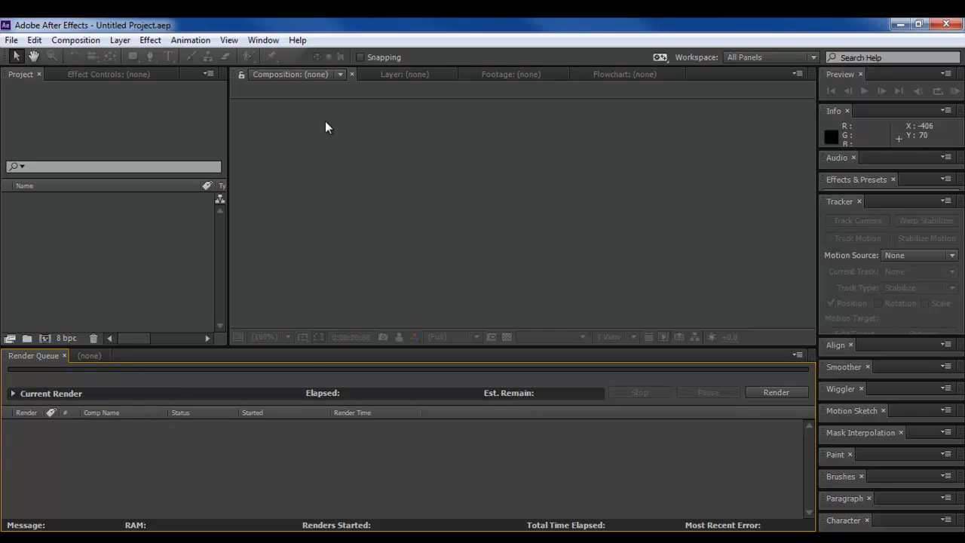
mouse_move(307, 179)
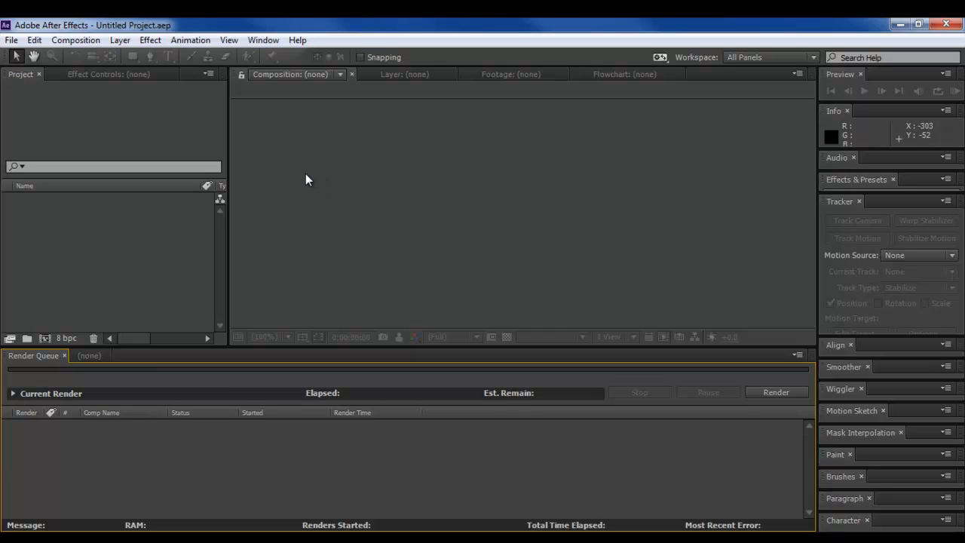
mouse_move(96, 299)
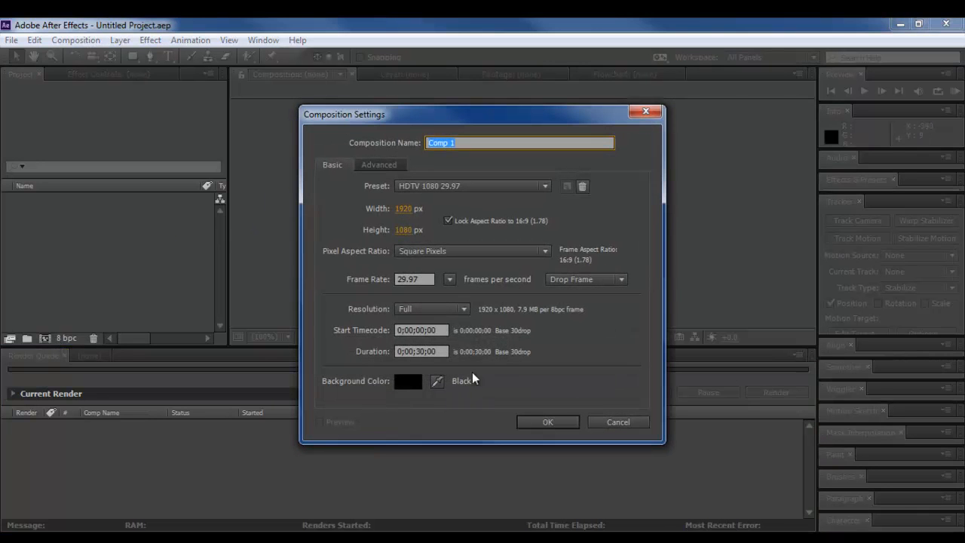
Step: Confirm Comp 1 with the HDTV 1080 29.97 preset and black background
click(547, 423)
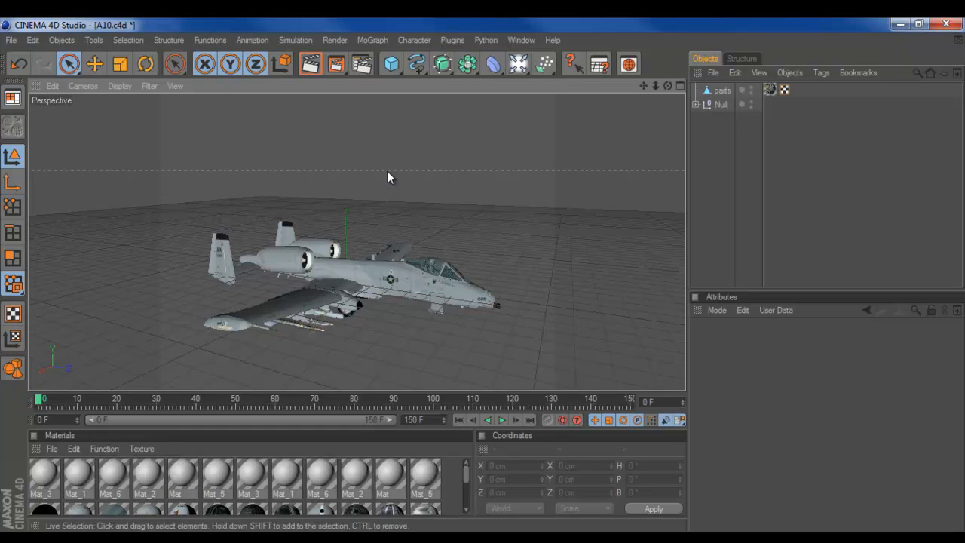
Step: Save the A10.c4d scene as a copy on the Desktop via Save As
click(12, 39)
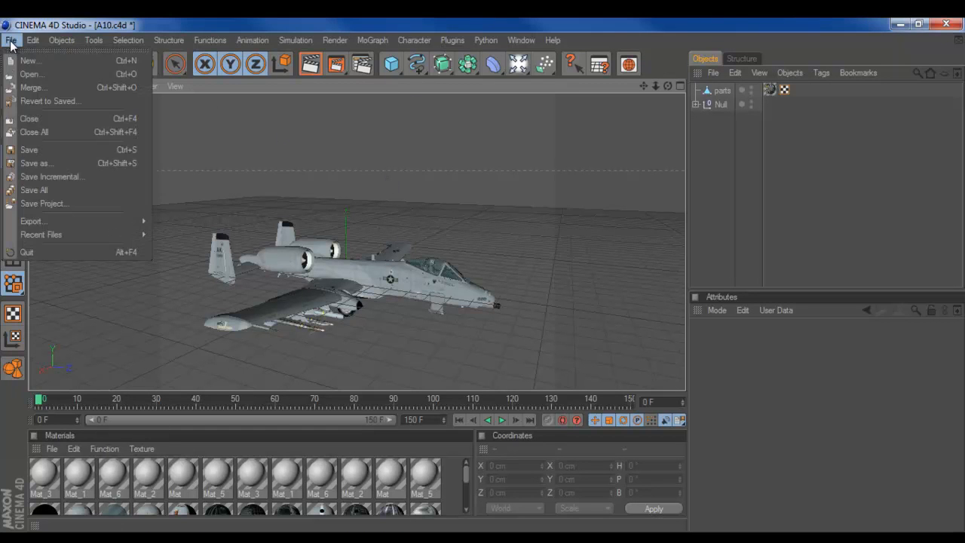
click(36, 163)
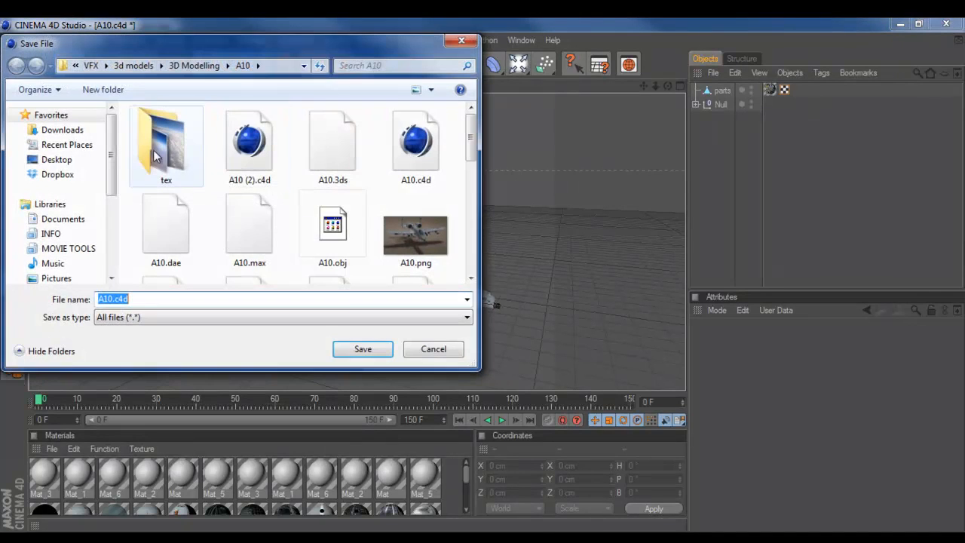
click(57, 160)
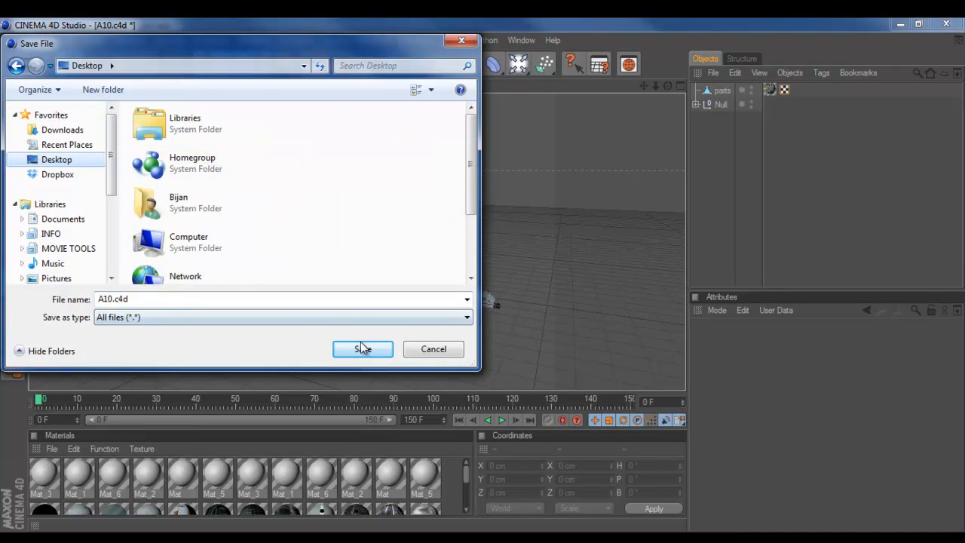
click(362, 348)
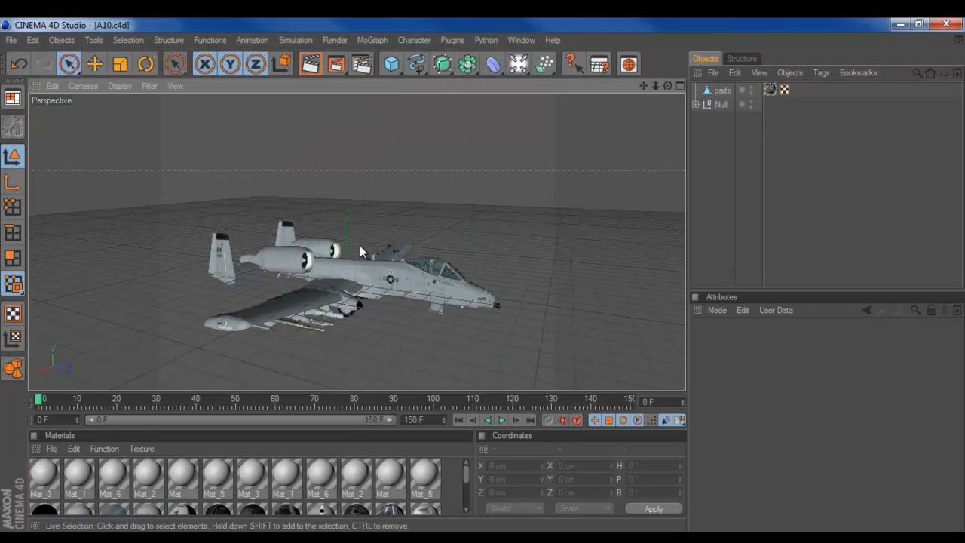
click(917, 24)
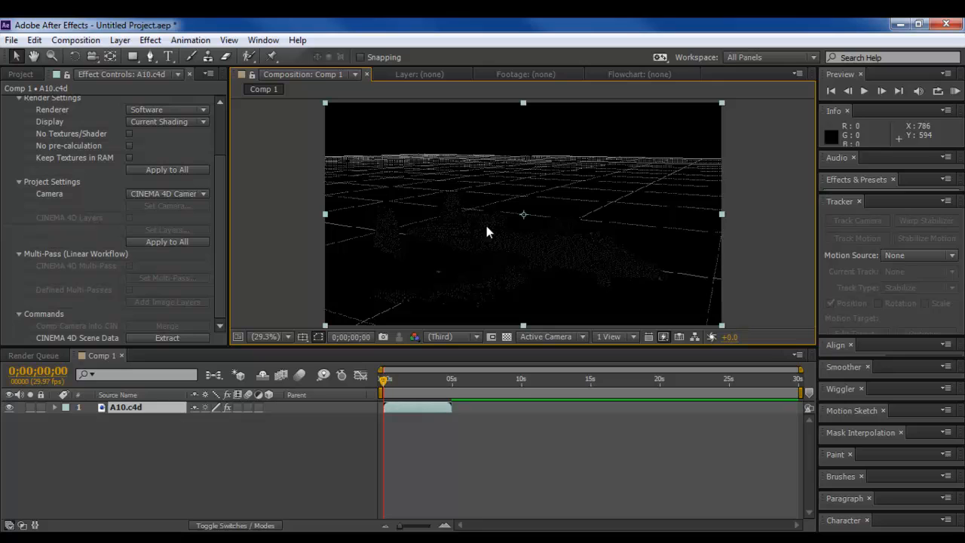
mouse_move(531, 250)
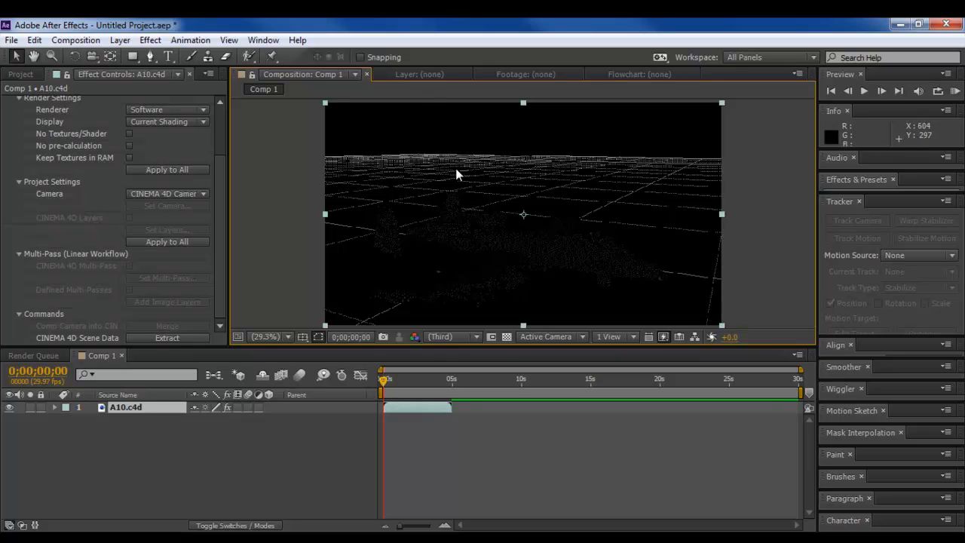
mouse_move(233, 315)
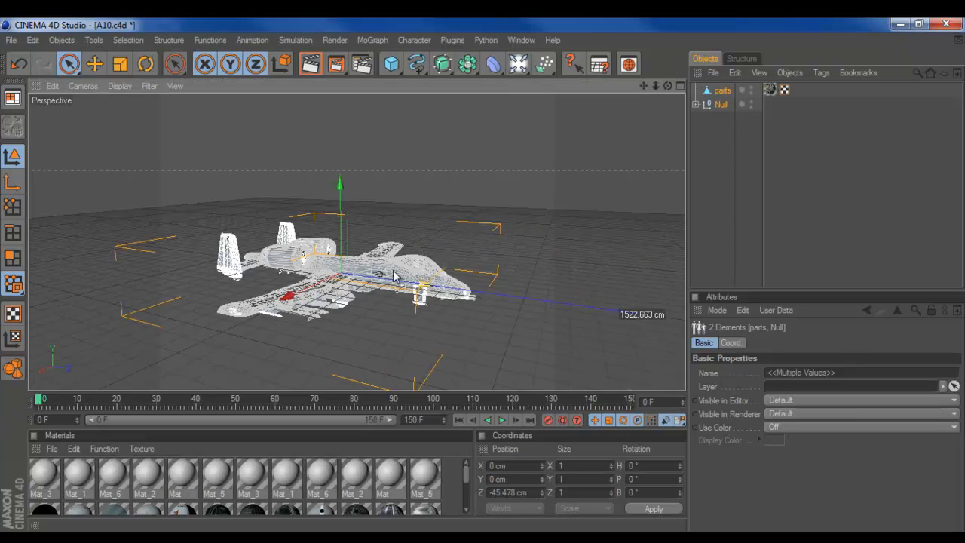
Step: Drag the jet and its null about 1511 cm back along the Z axis with the Move tool
drag(392, 274, 455, 356)
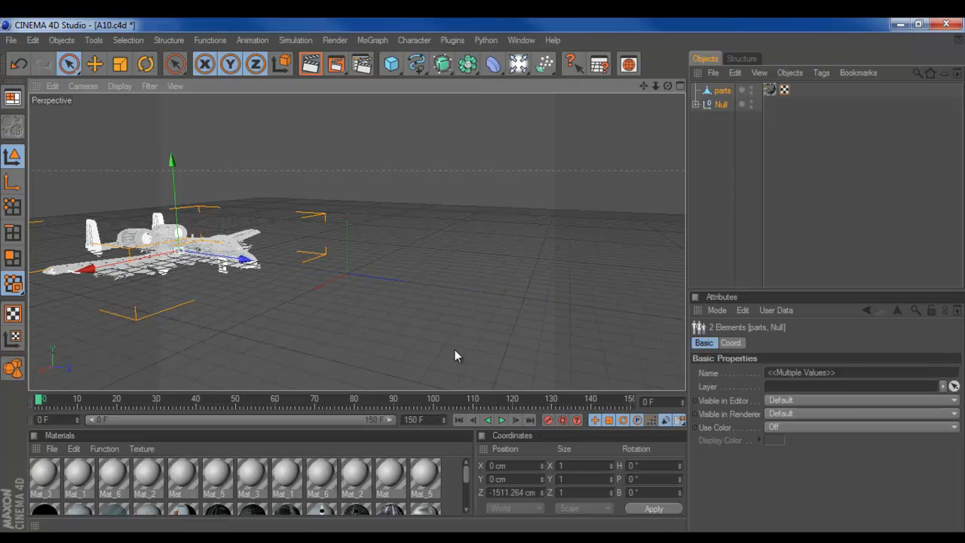
drag(455, 356, 496, 282)
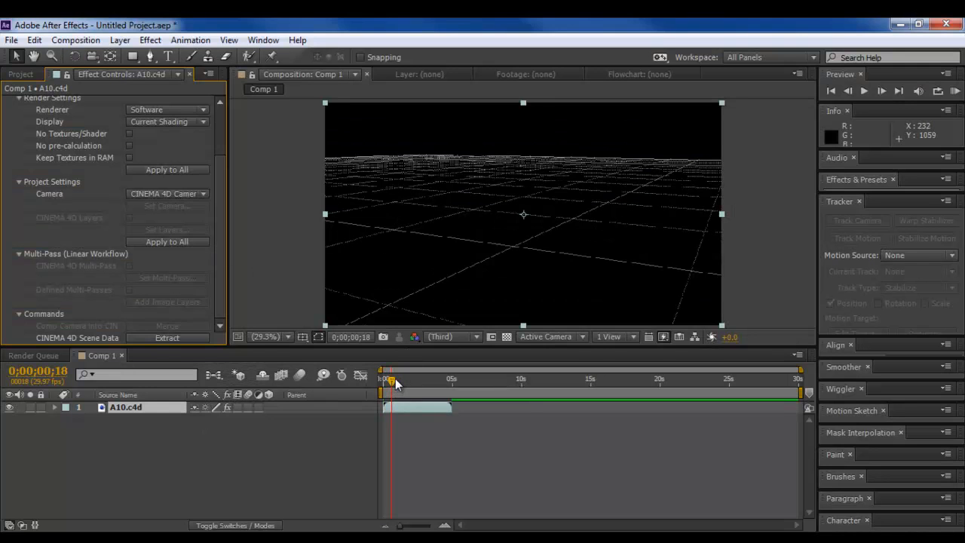
drag(390, 380, 414, 380)
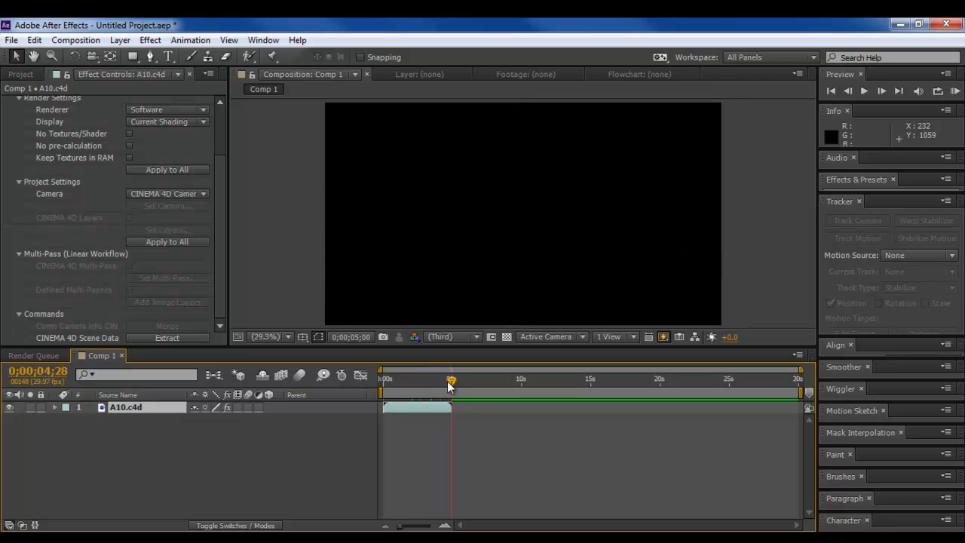
drag(451, 384, 425, 384)
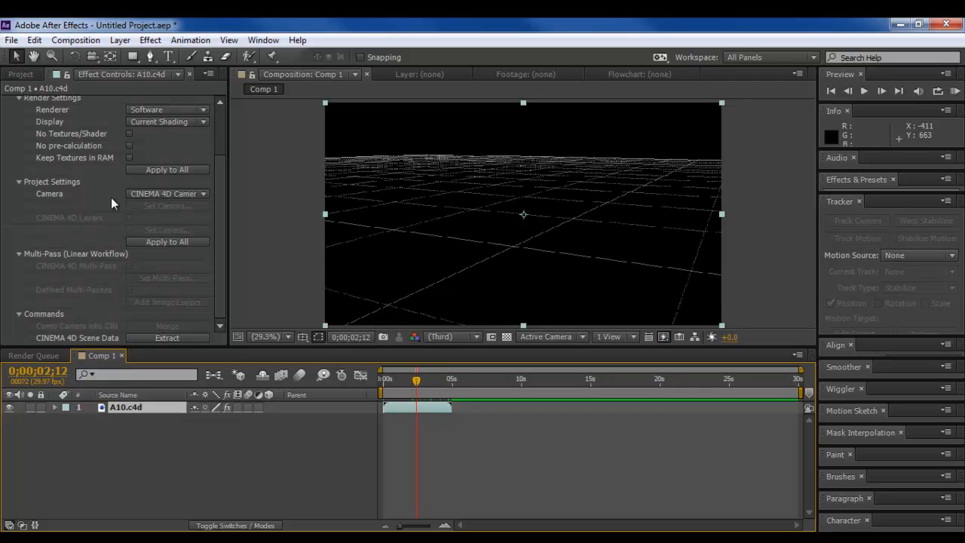
mouse_move(292, 255)
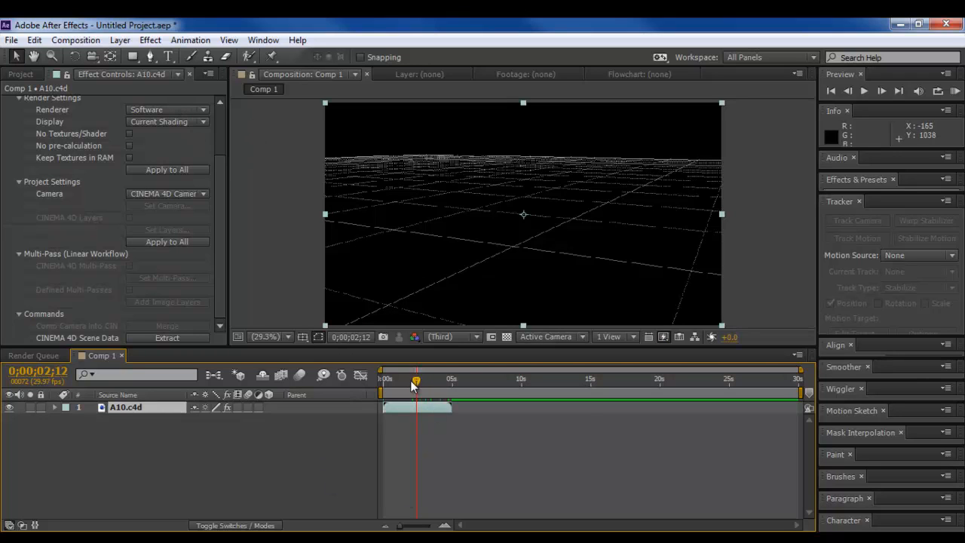
drag(416, 380, 398, 380)
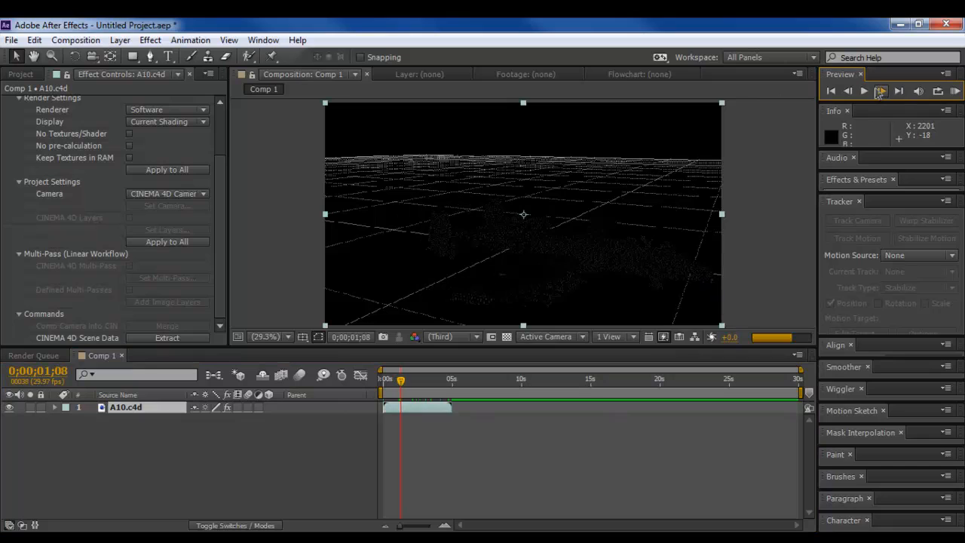
click(880, 90)
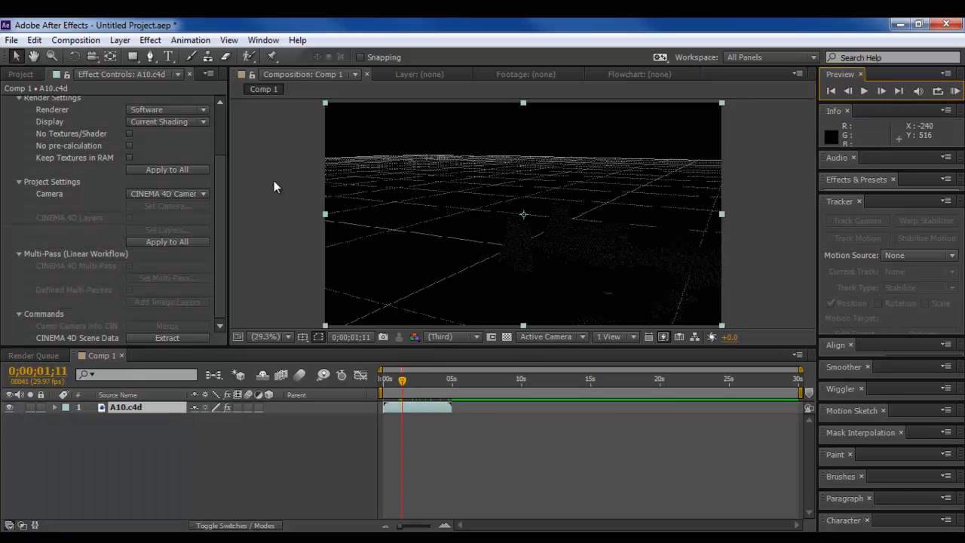
mouse_move(286, 217)
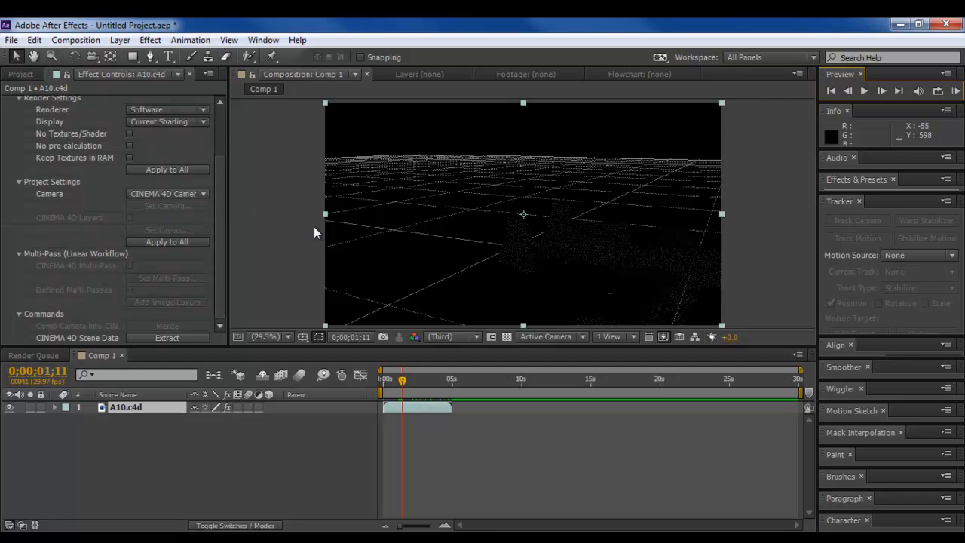
mouse_move(483, 307)
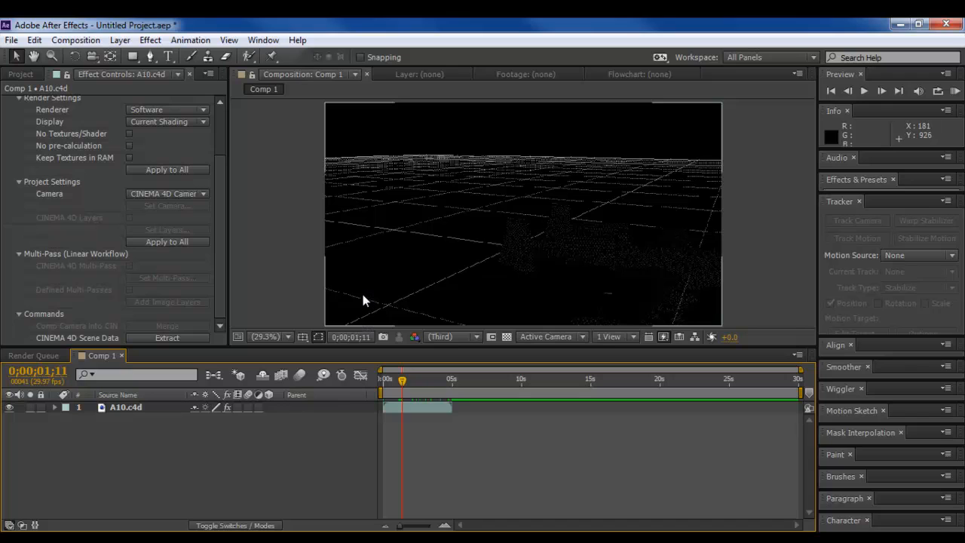
mouse_move(446, 235)
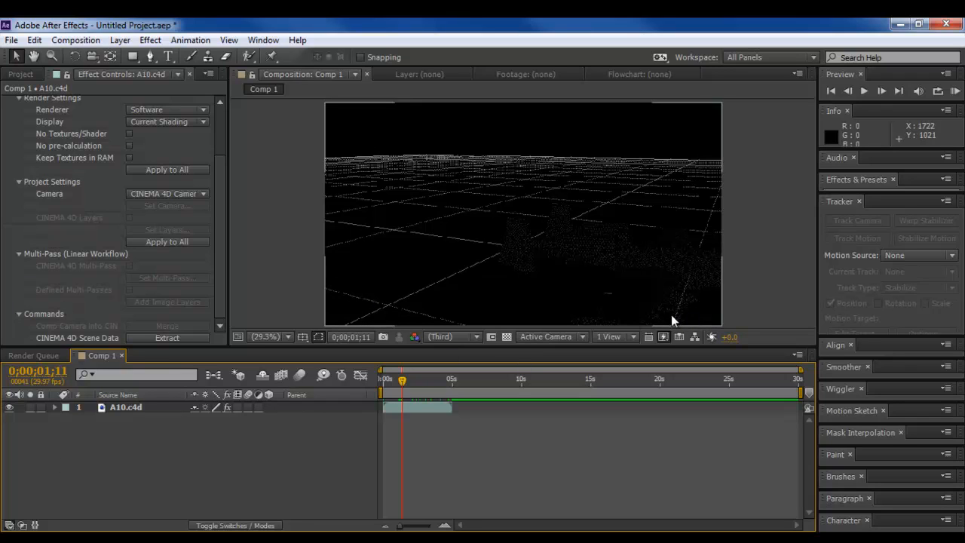
mouse_move(391, 189)
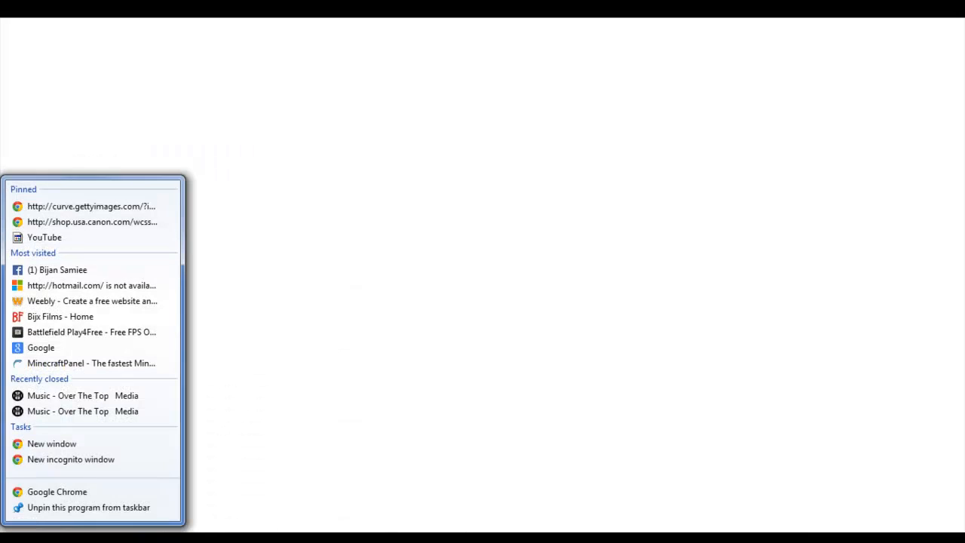
click(57, 492)
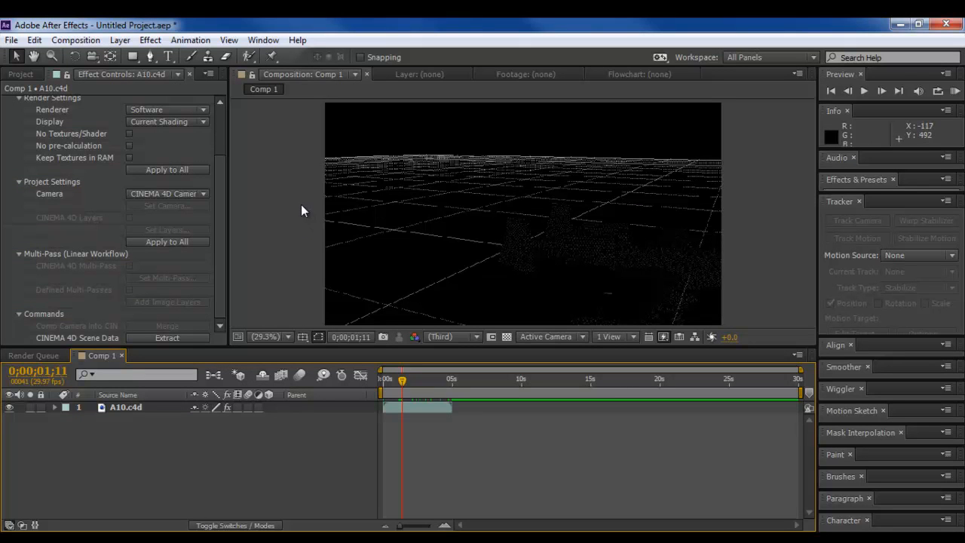
mouse_move(467, 160)
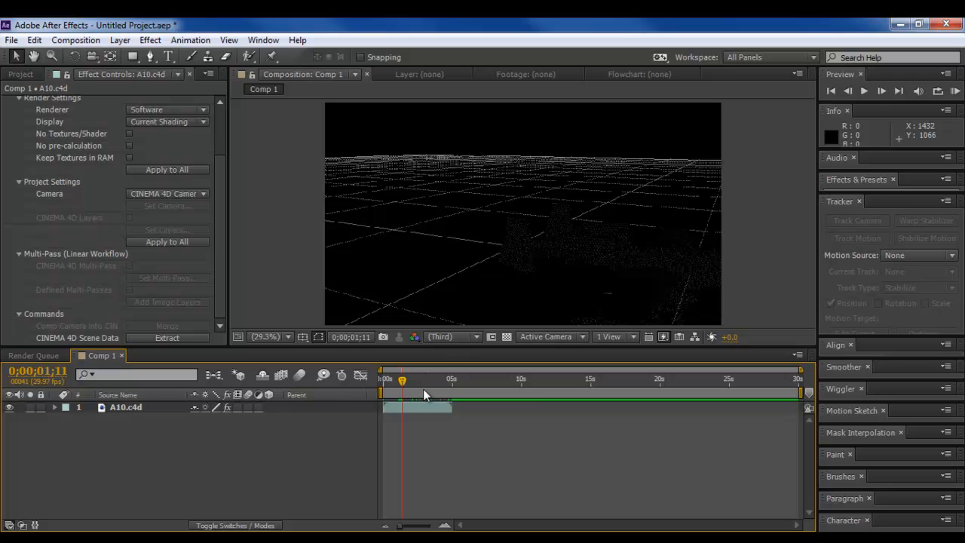
mouse_move(407, 380)
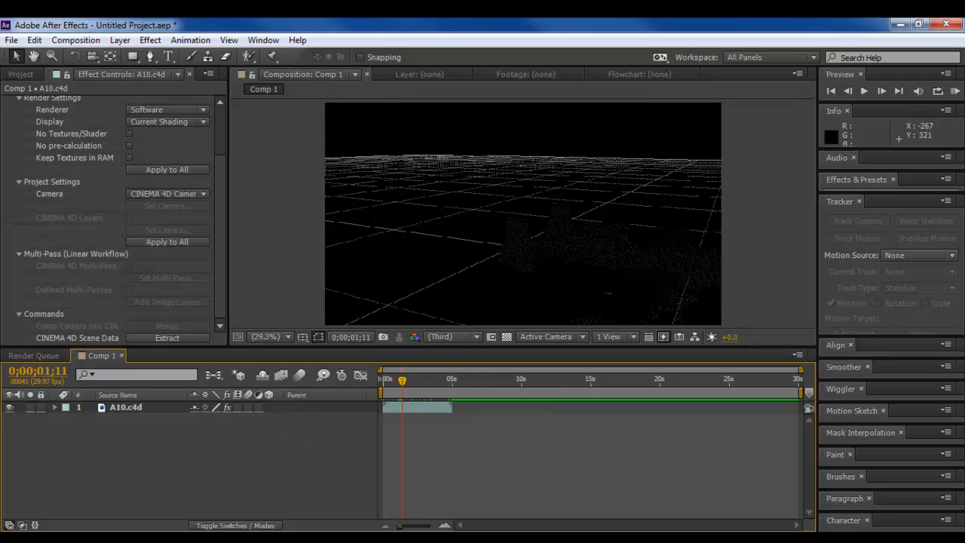
mouse_move(274, 221)
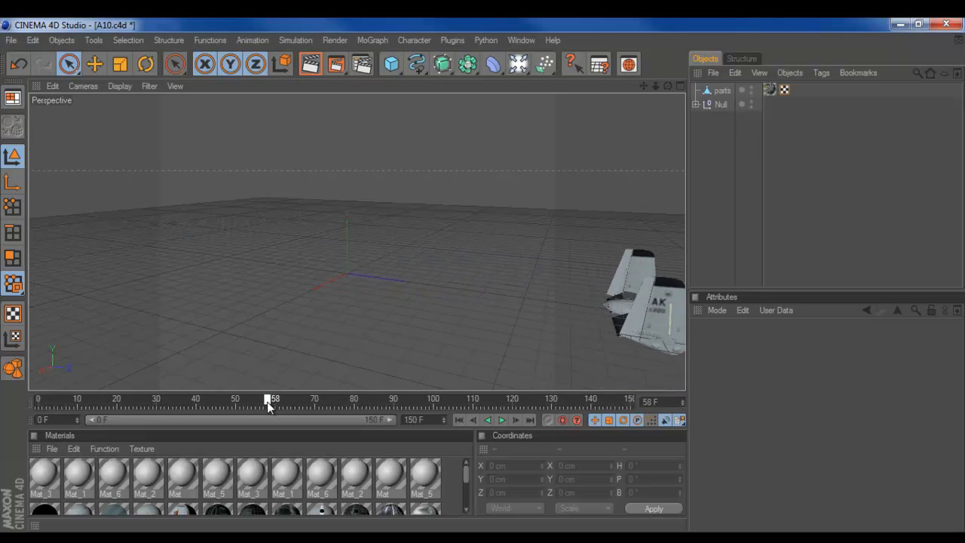
Step: Scrub the Cinema 4D playhead to about frame 58 where the jet's tail appears
drag(267, 398, 278, 398)
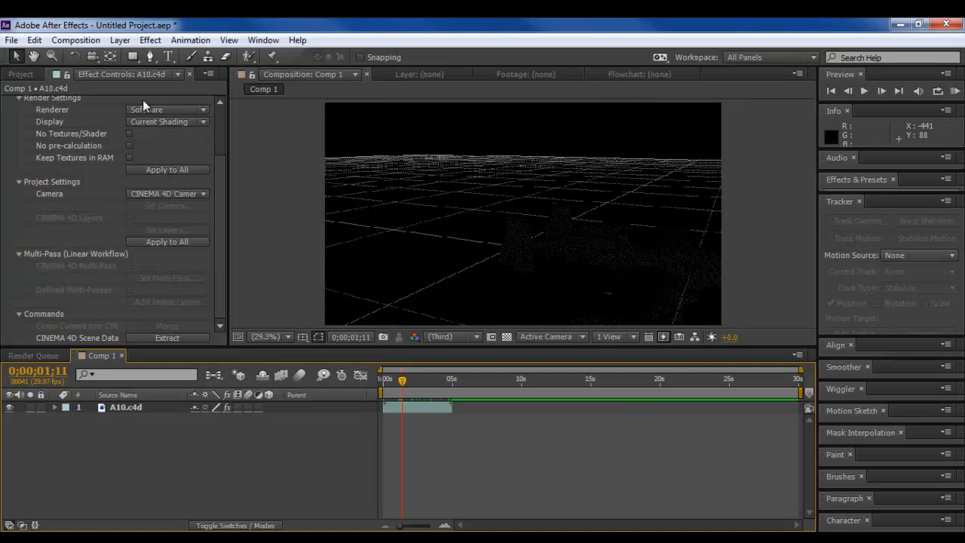
Step: Apply CC Snowfall from the Simulation effects to the A10.c4d layer
drag(401, 380, 398, 380)
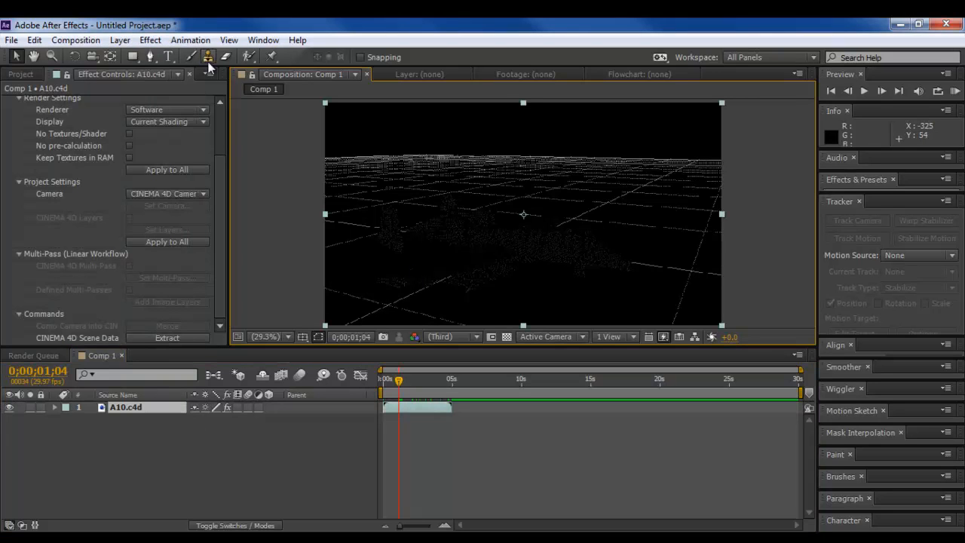
click(150, 39)
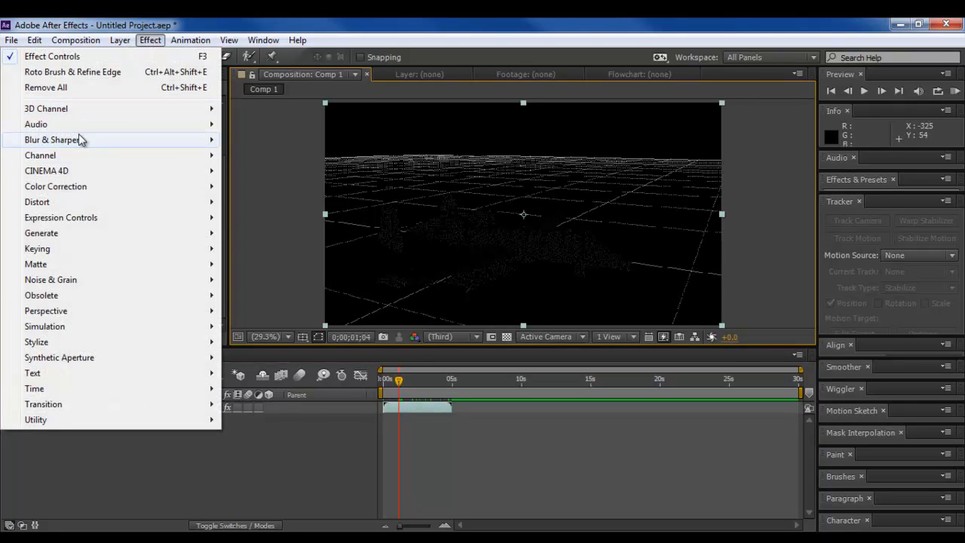
mouse_move(78, 172)
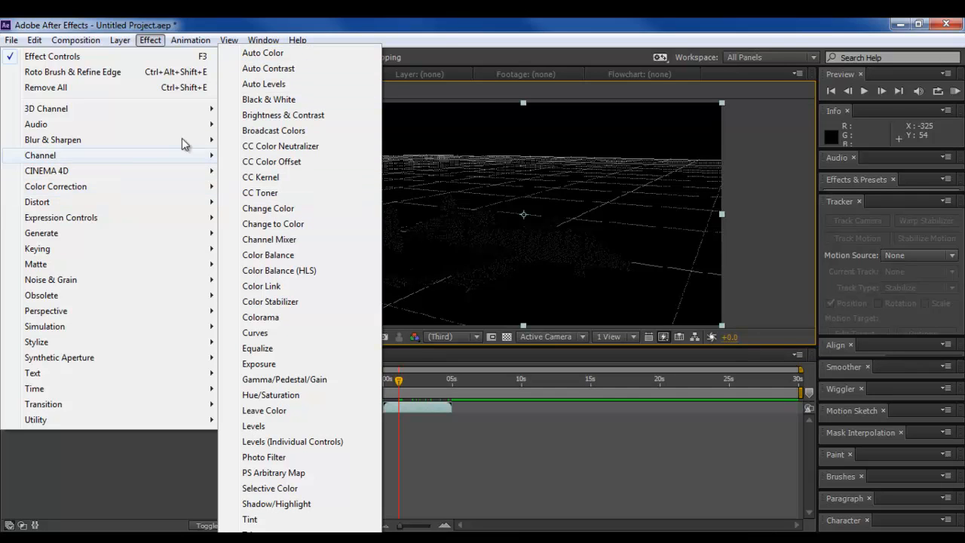
mouse_move(153, 184)
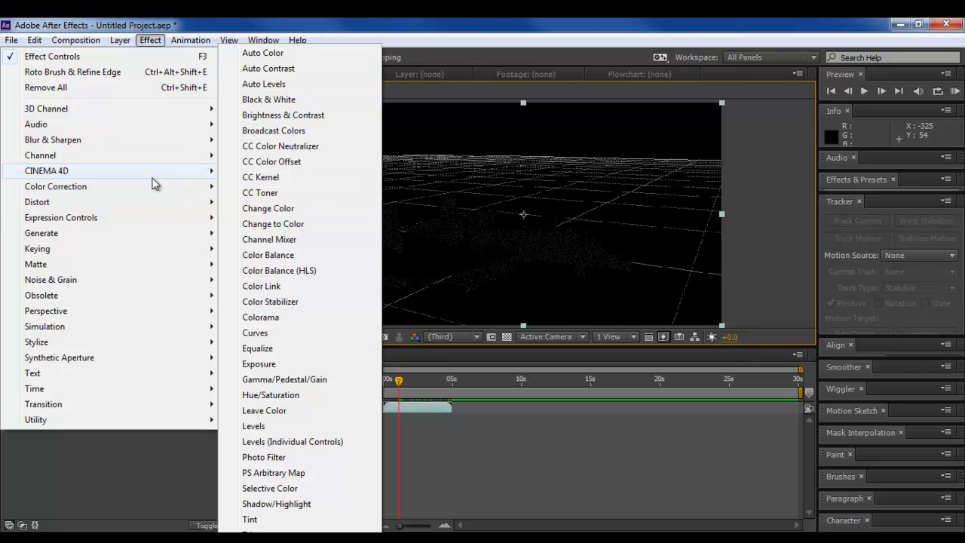
mouse_move(148, 149)
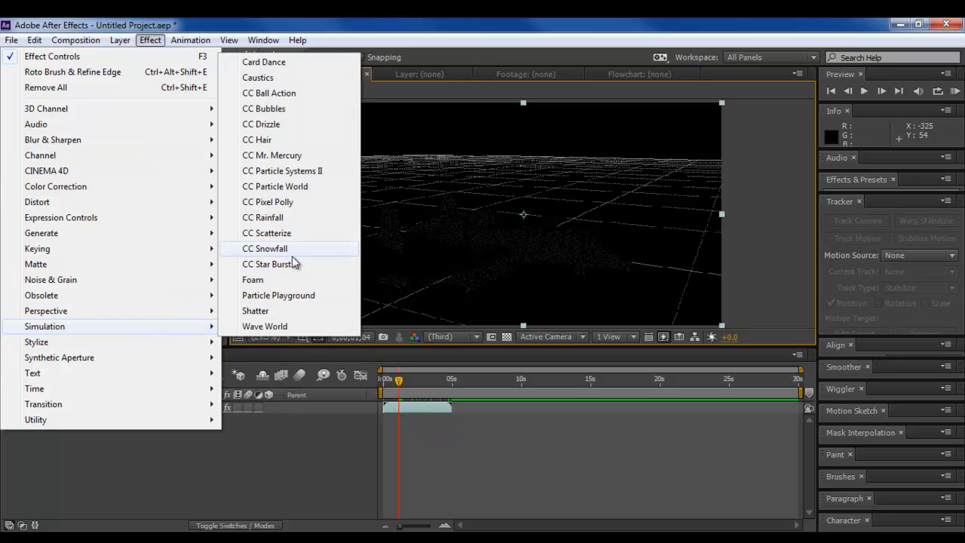
click(266, 247)
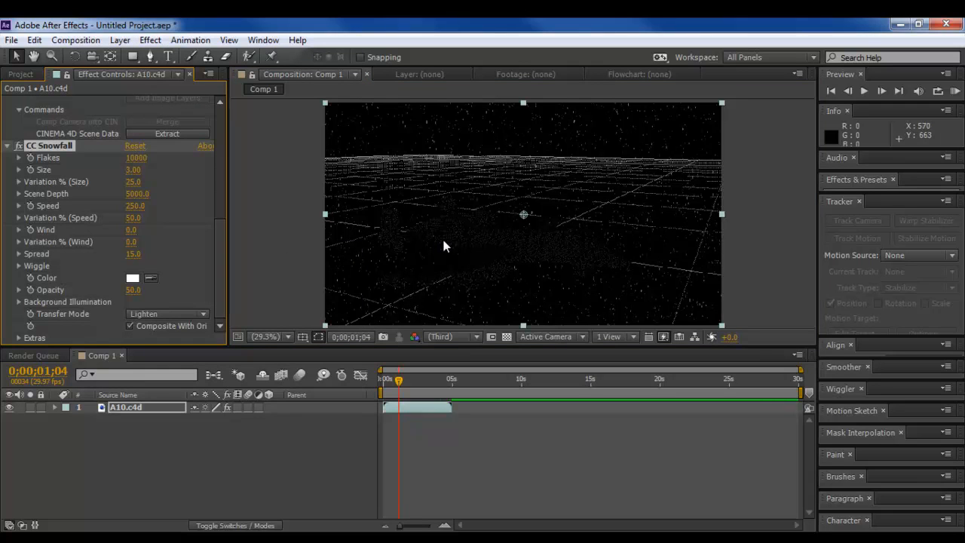
mouse_move(153, 294)
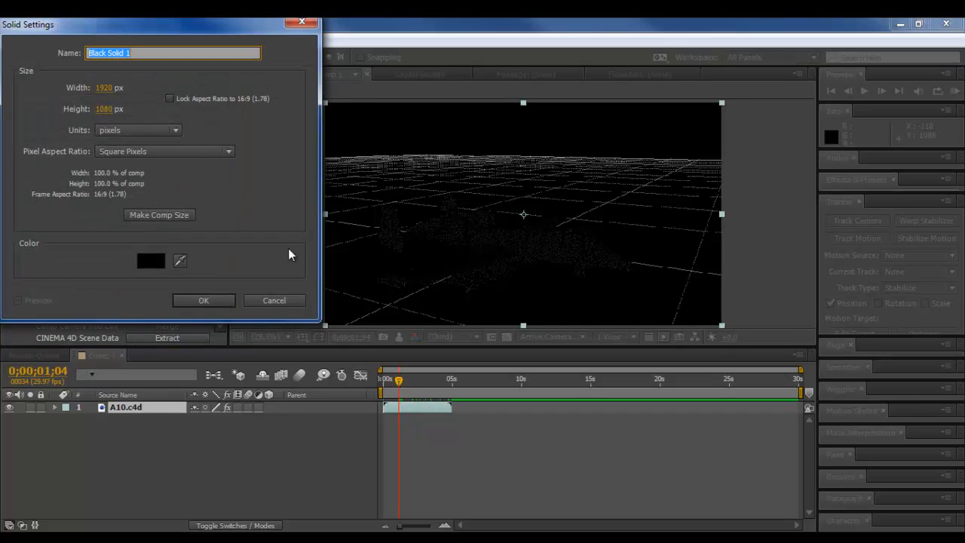
Step: Create Black Solid 1 with CC Snowfall beneath A10.c4d and preview the comp over time
click(204, 300)
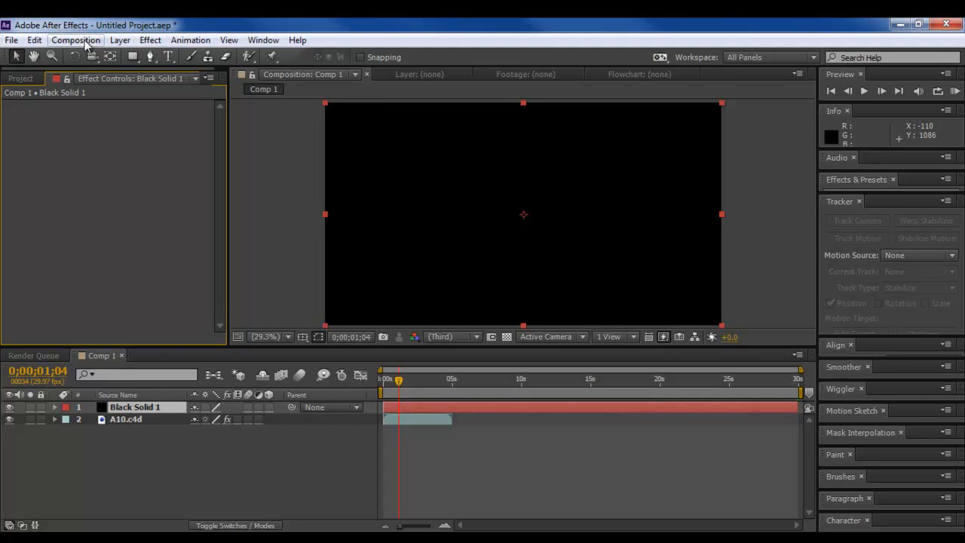
click(149, 40)
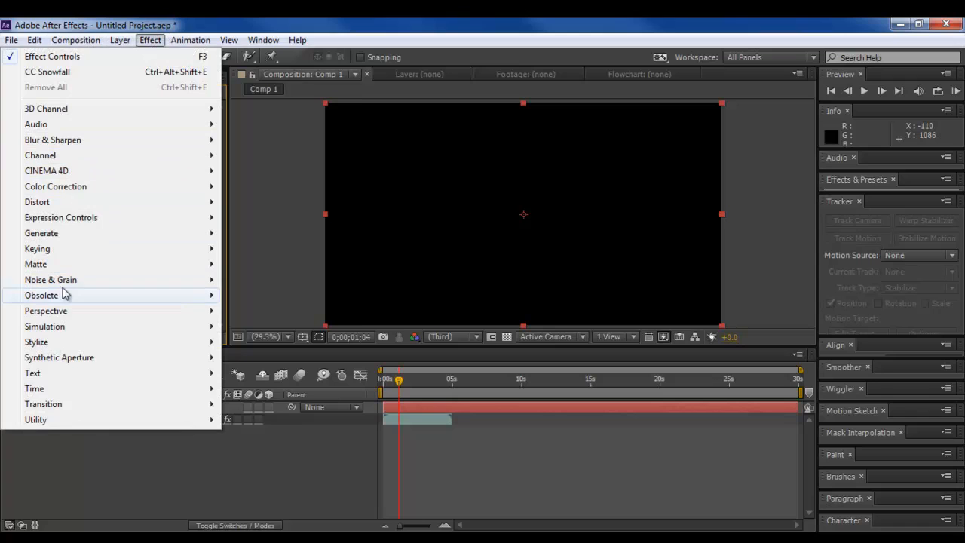
click(46, 73)
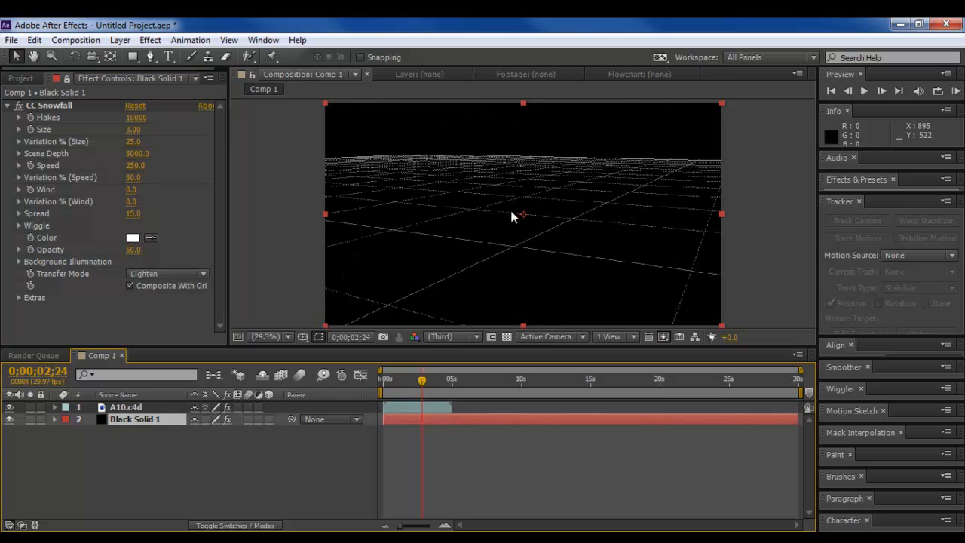
drag(422, 380, 440, 380)
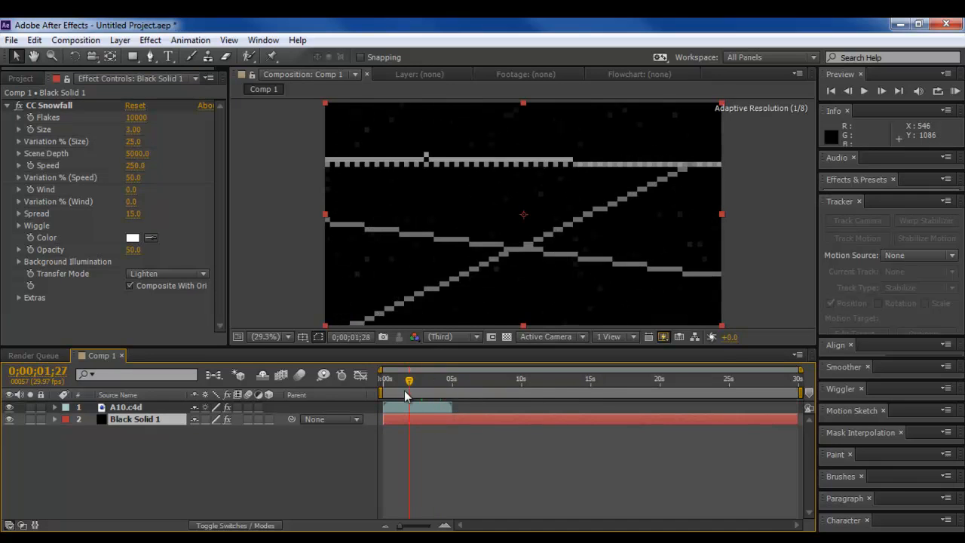
drag(408, 380, 407, 380)
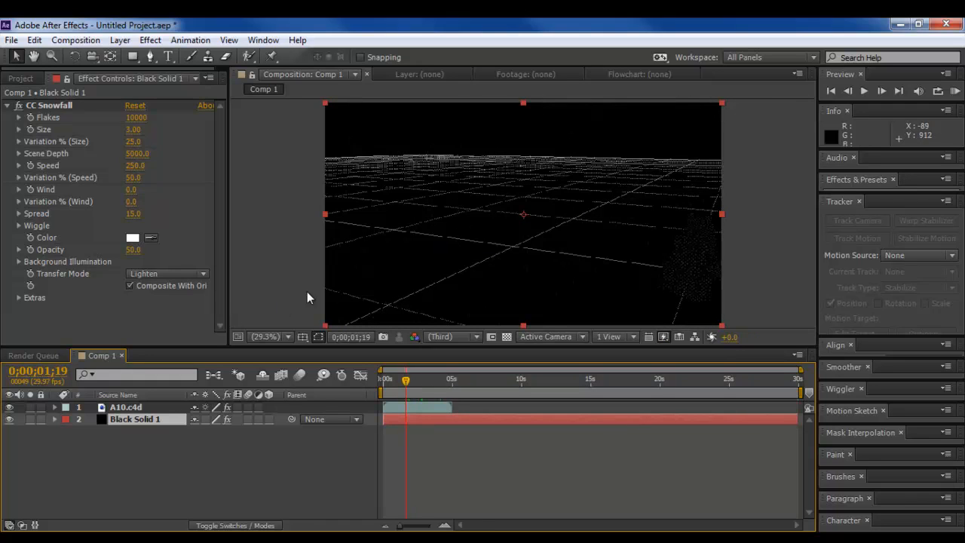
Step: In Cineware Render Settings, try box display, return to Current Shading and toggle No Textures/Shader
click(127, 407)
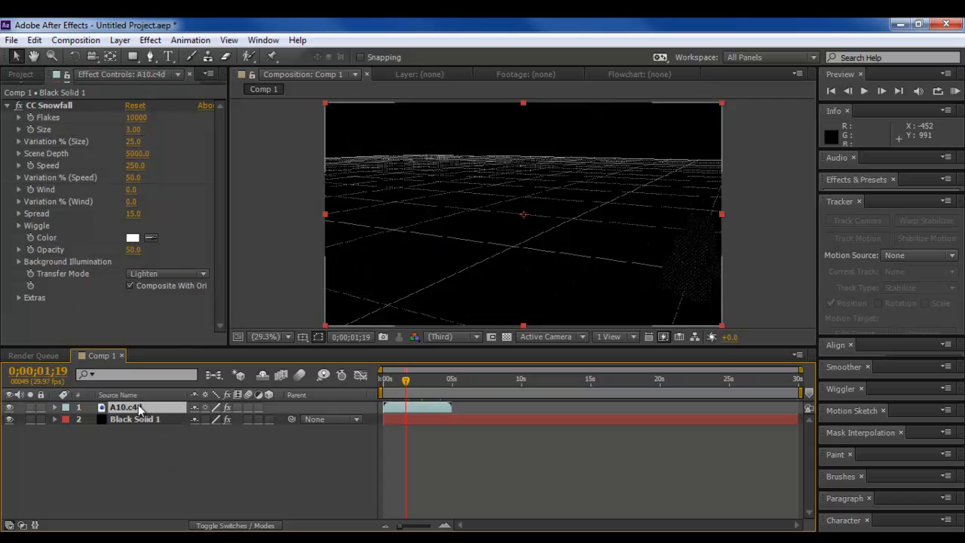
click(126, 407)
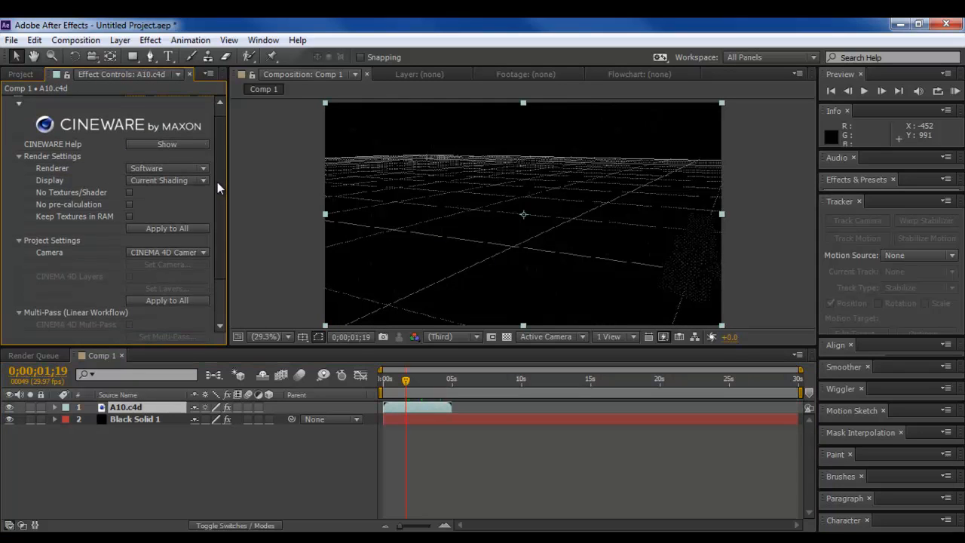
click(202, 187)
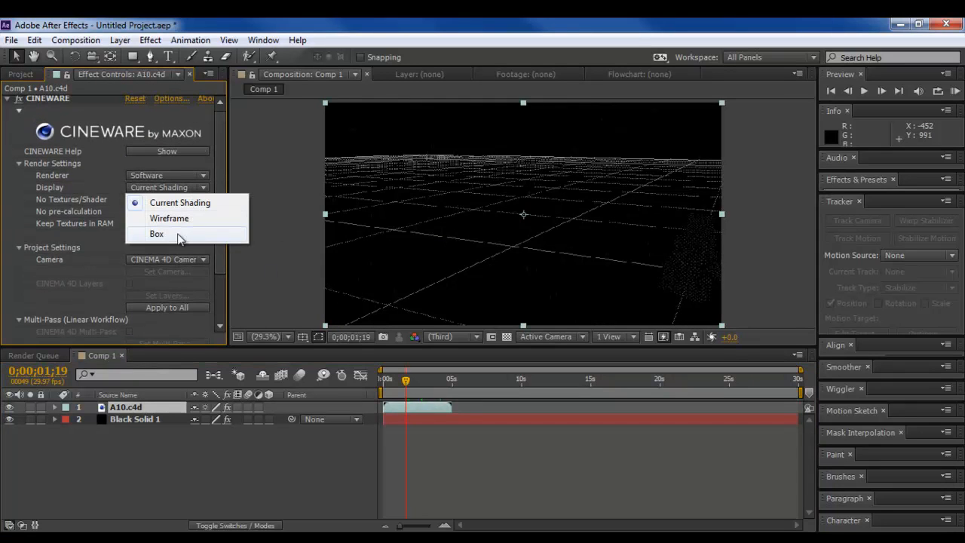
click(157, 234)
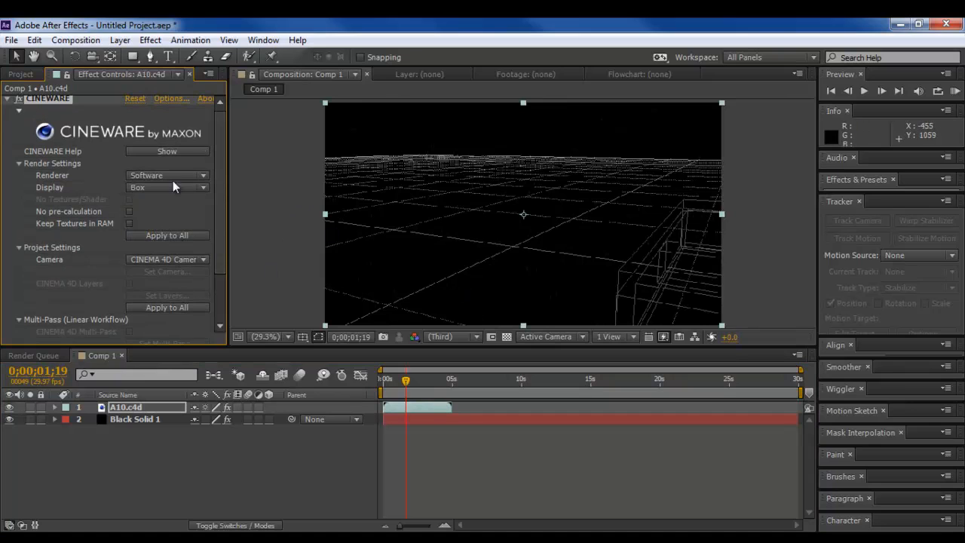
click(165, 187)
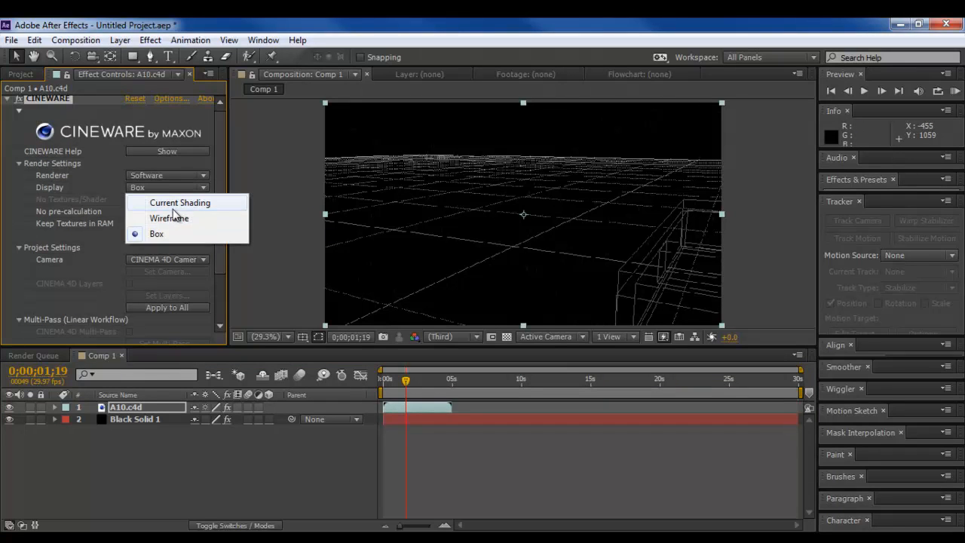
click(180, 202)
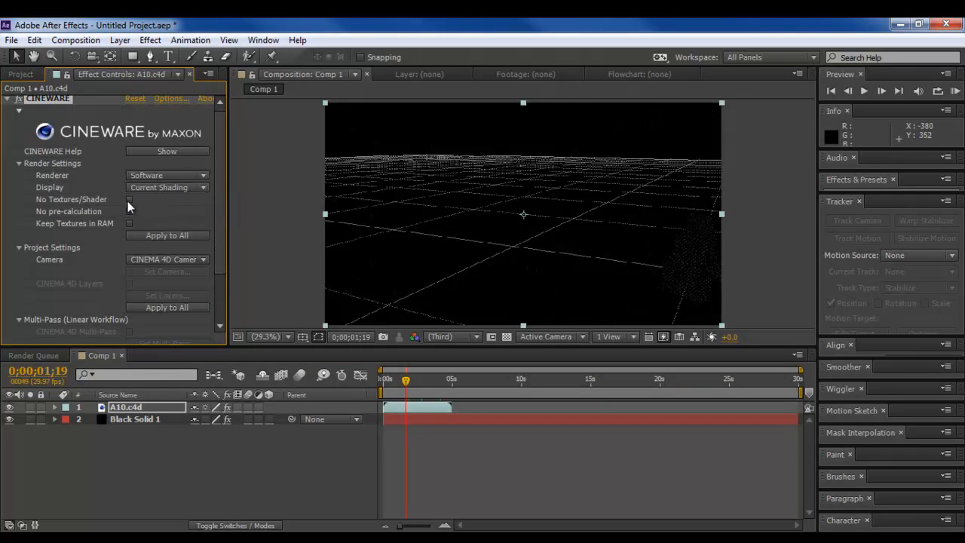
click(130, 199)
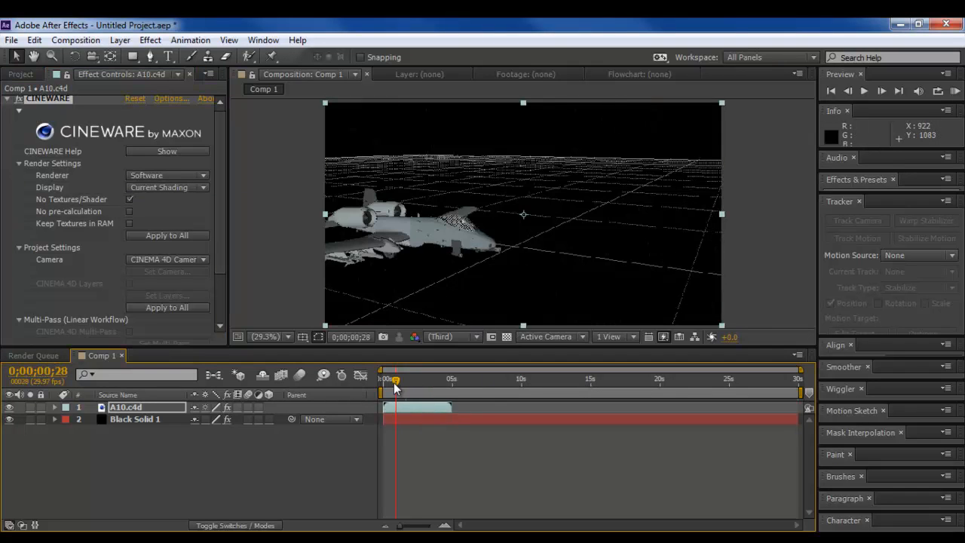
mouse_move(118, 223)
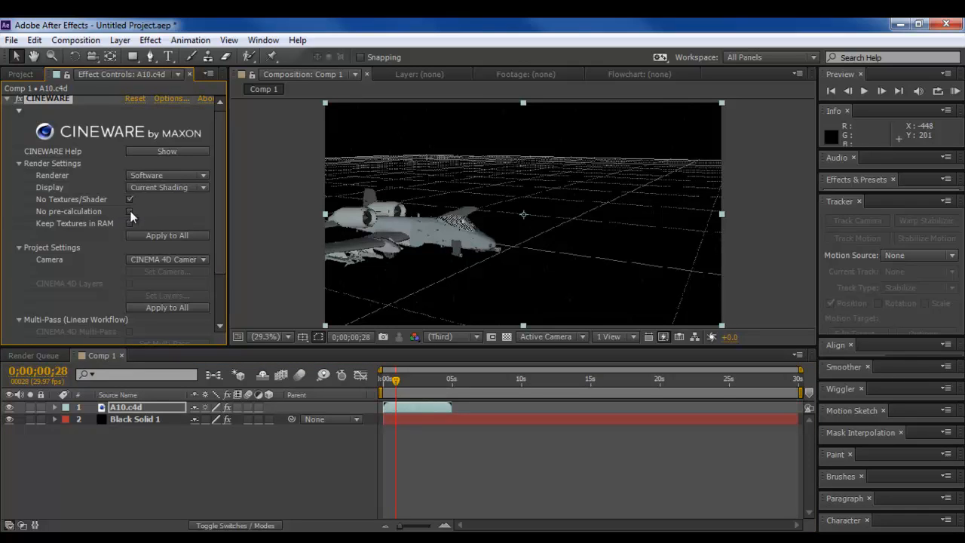
mouse_move(133, 229)
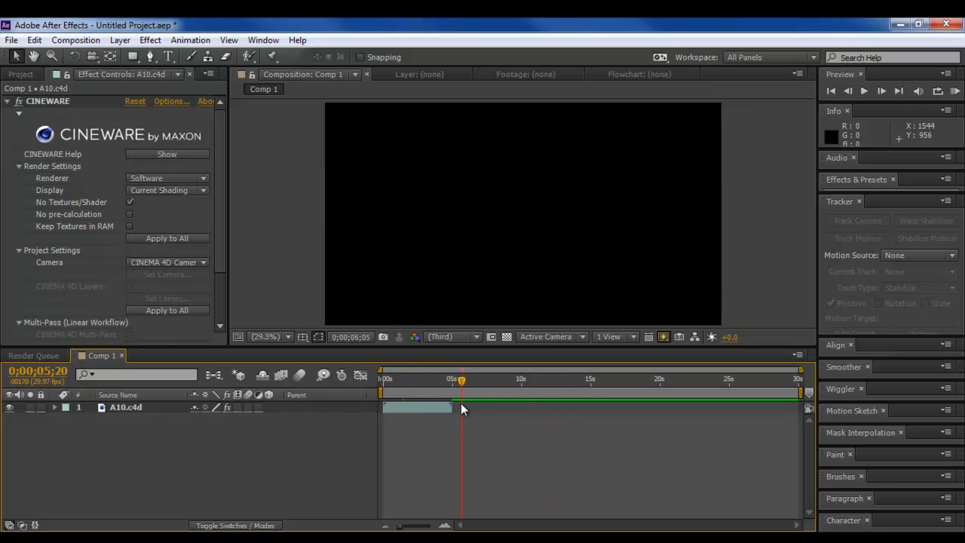
Step: Drag the current-time indicator back to about 1s so the shaded jet shows in Comp 1
drag(462, 378, 406, 378)
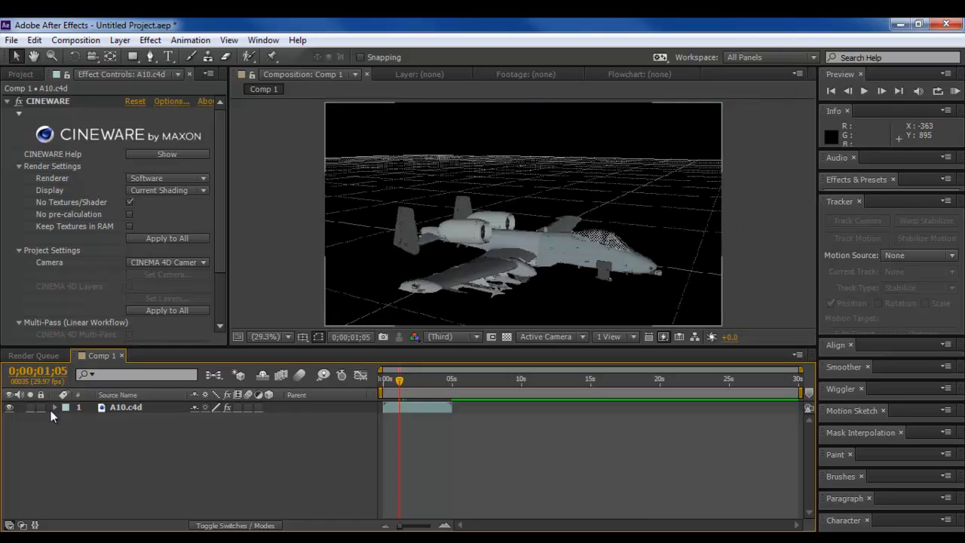
mouse_move(582, 290)
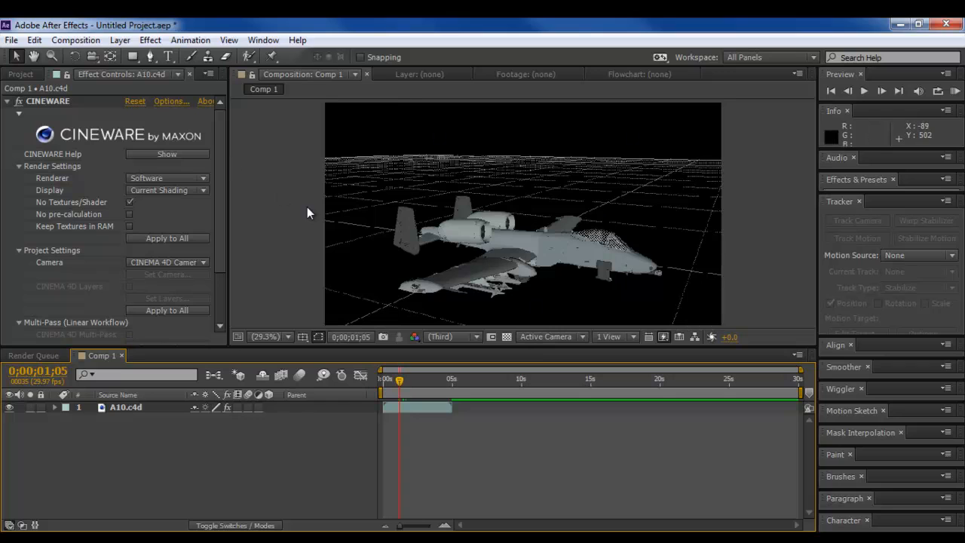
mouse_move(280, 255)
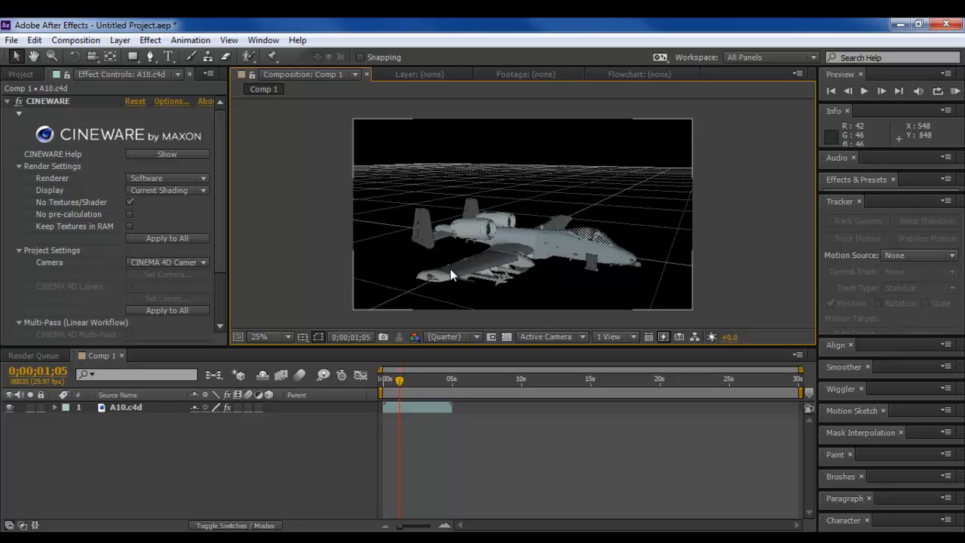
mouse_move(307, 238)
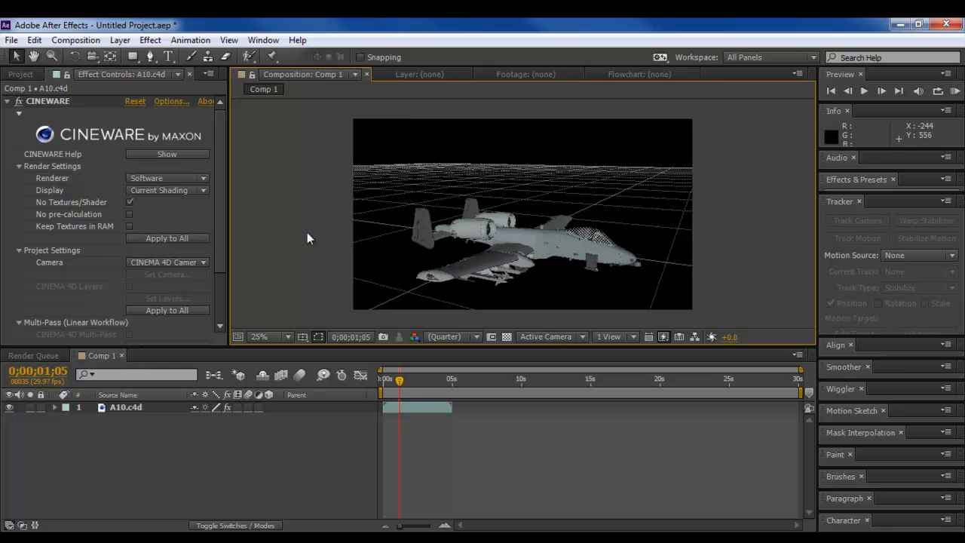
mouse_move(277, 293)
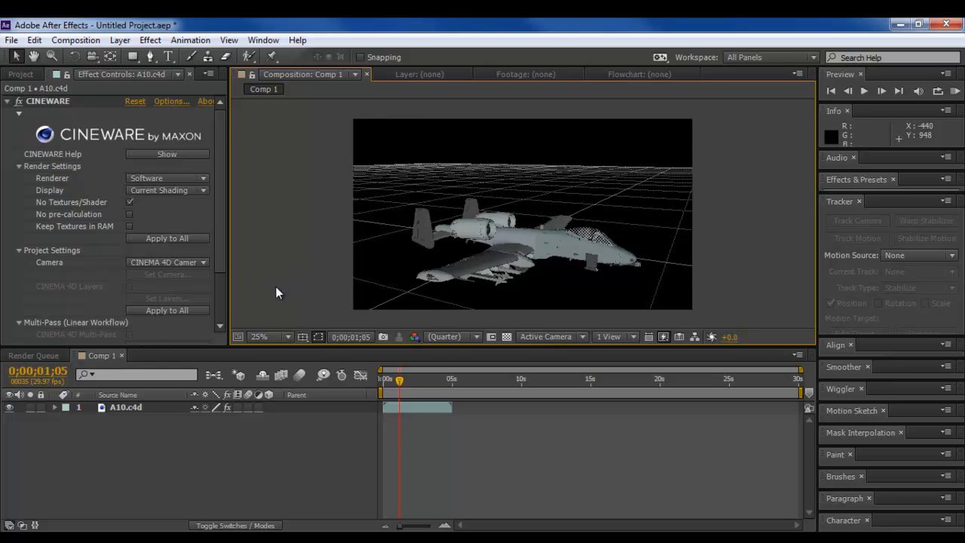
mouse_move(13, 188)
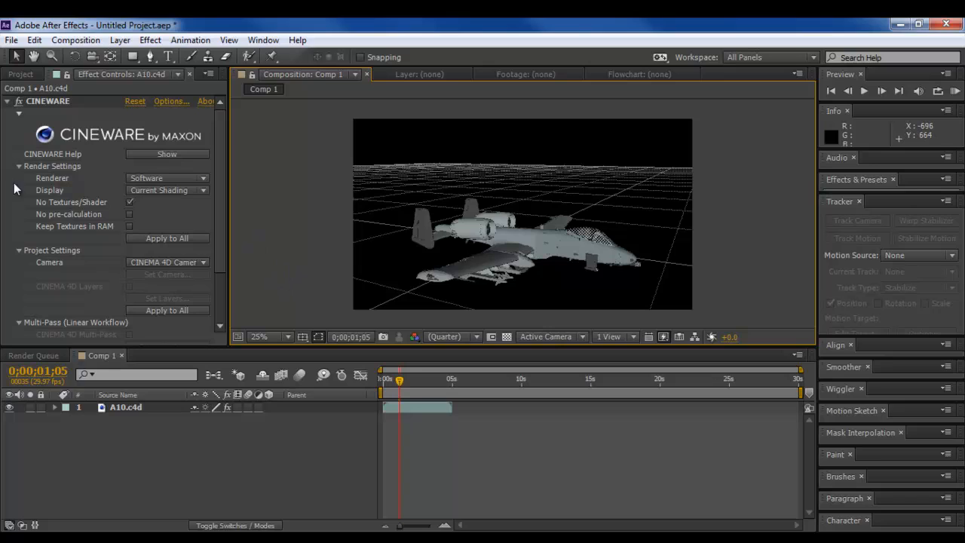
mouse_move(3, 190)
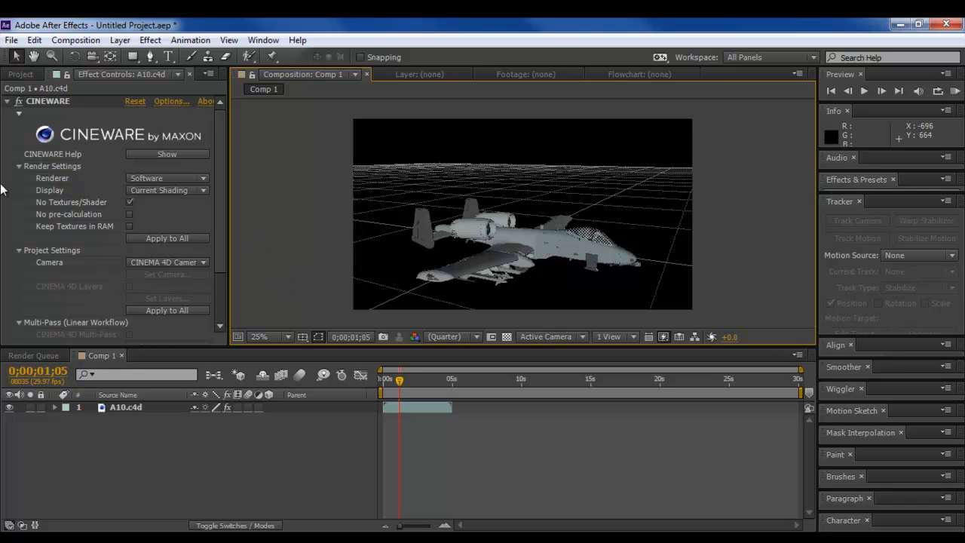
mouse_move(461, 451)
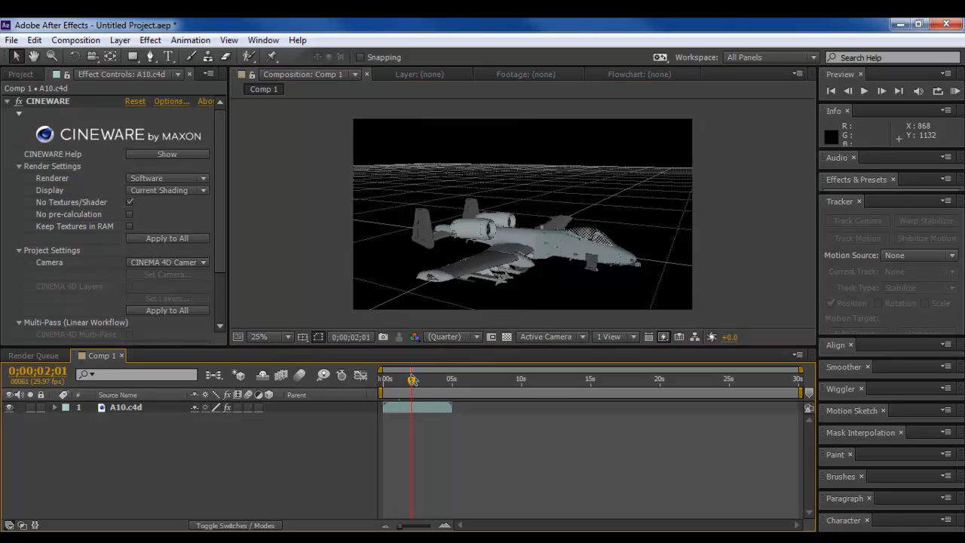
drag(412, 380, 402, 380)
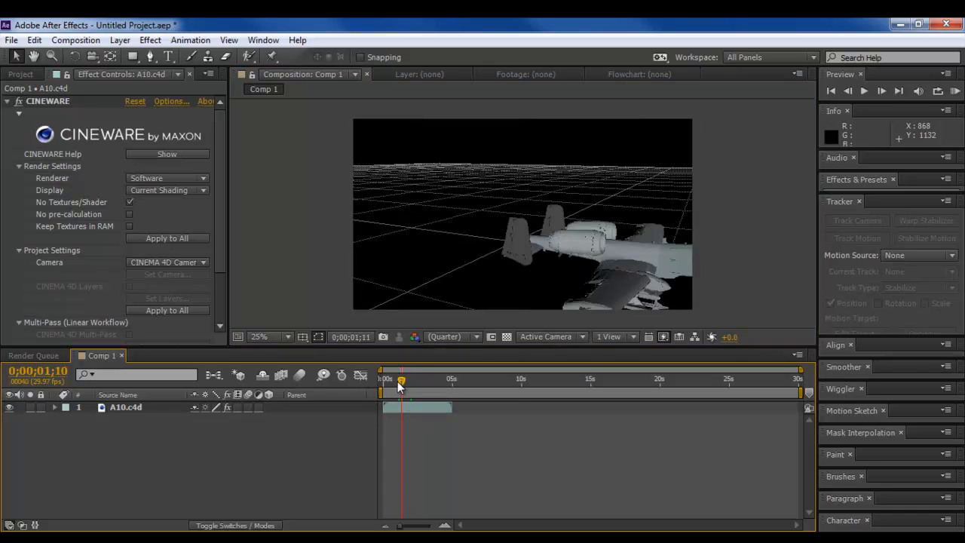
drag(399, 380, 406, 380)
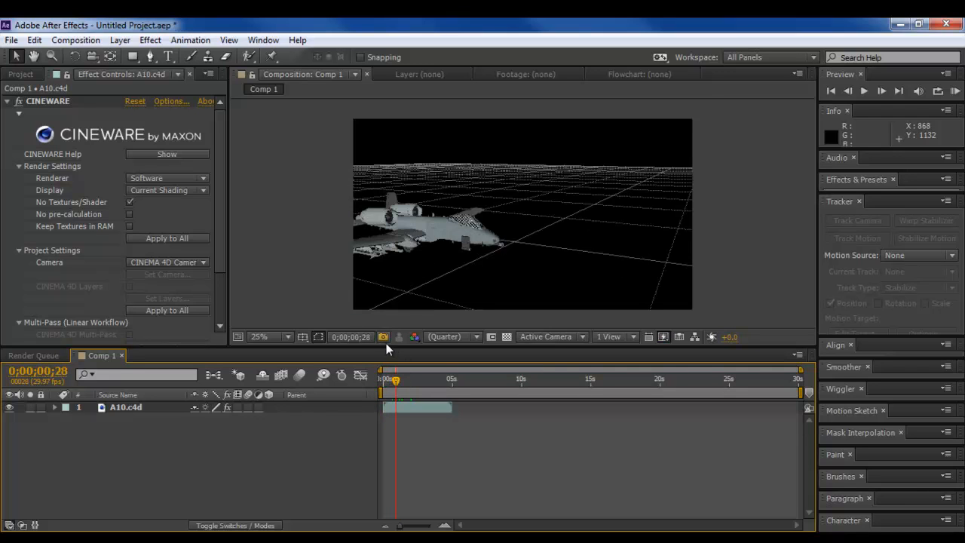
mouse_move(154, 359)
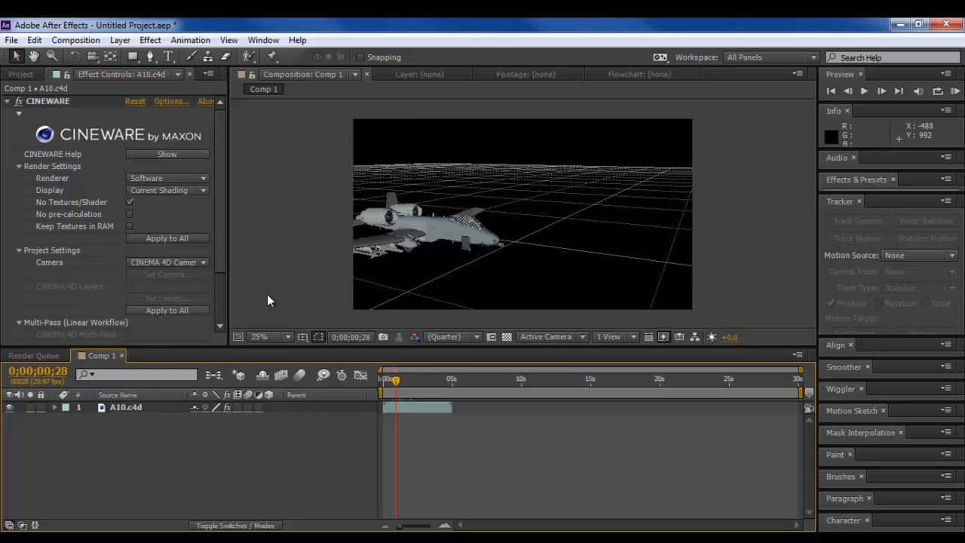
mouse_move(416, 401)
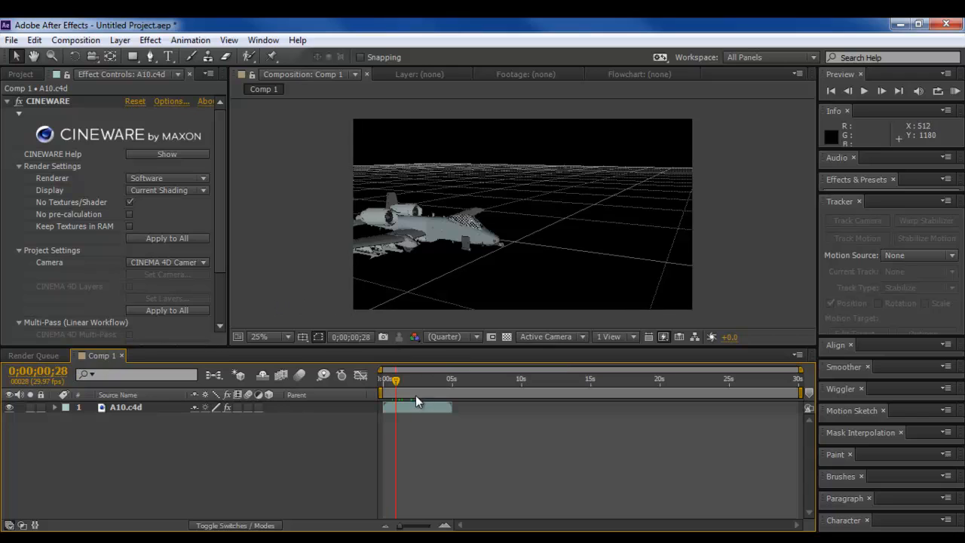
drag(395, 378, 402, 378)
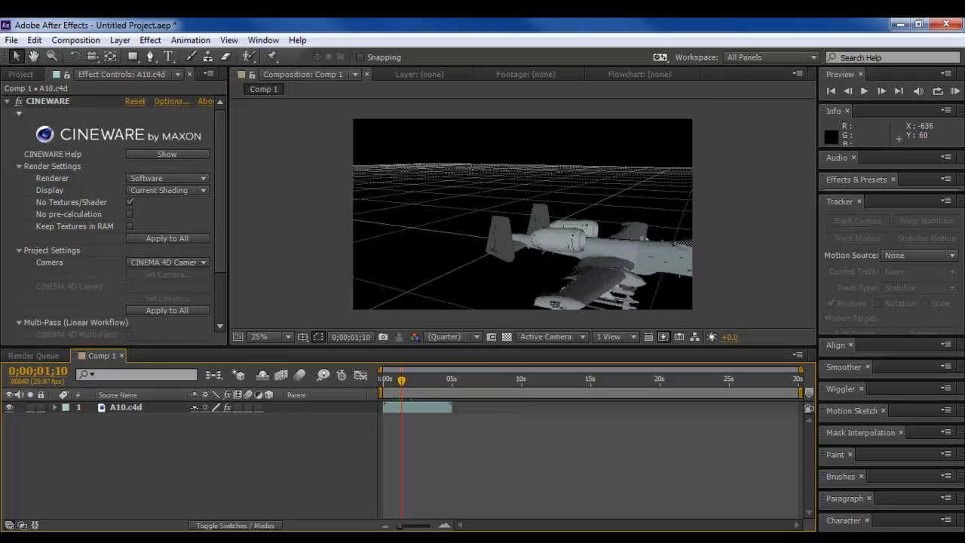
mouse_move(398, 214)
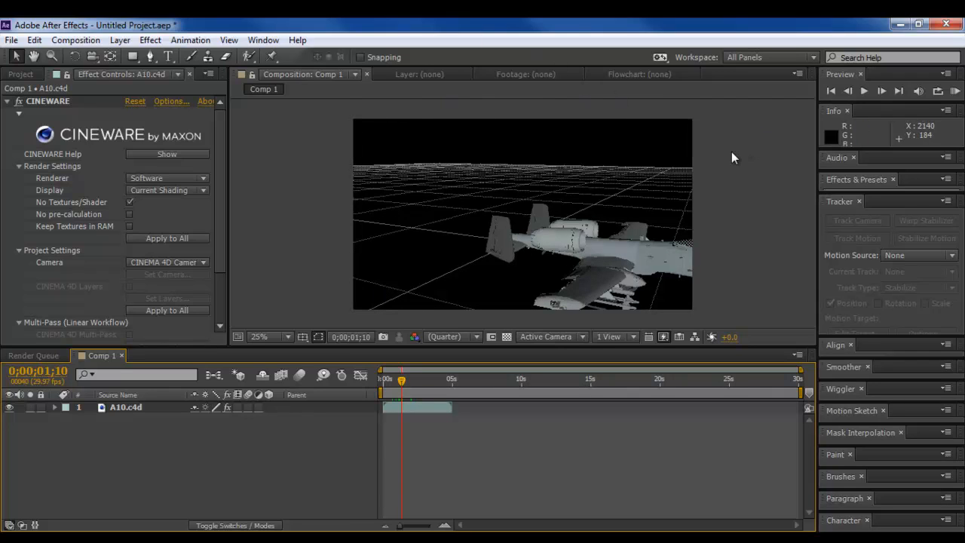
mouse_move(715, 160)
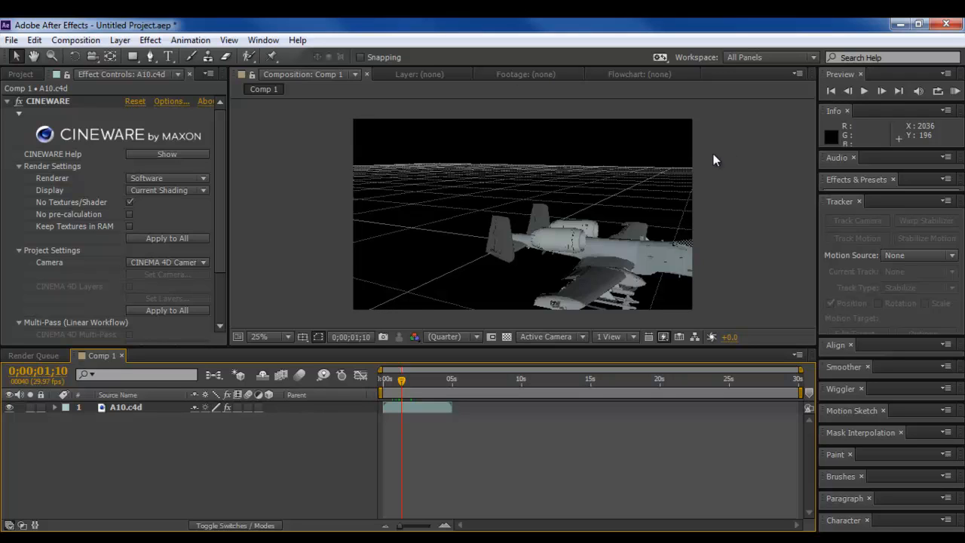
mouse_move(429, 211)
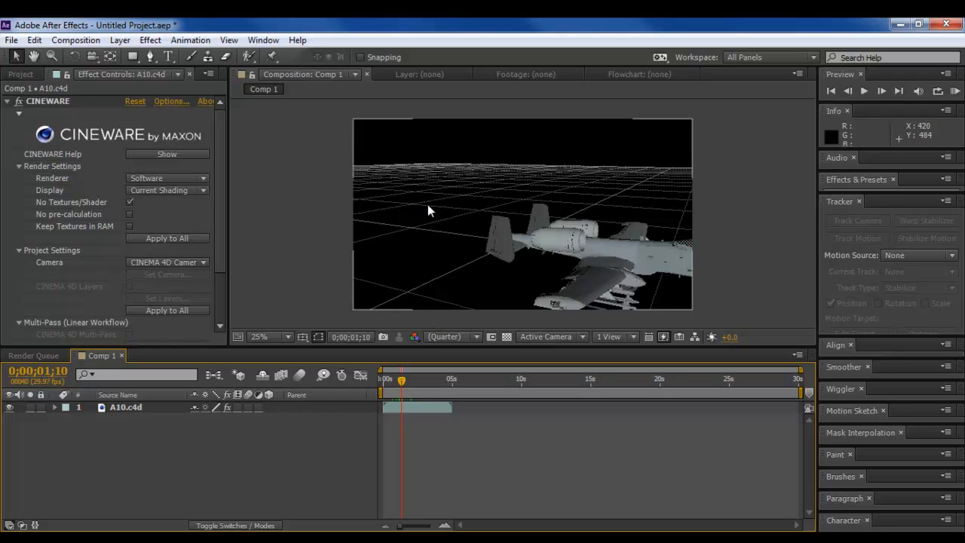
mouse_move(549, 167)
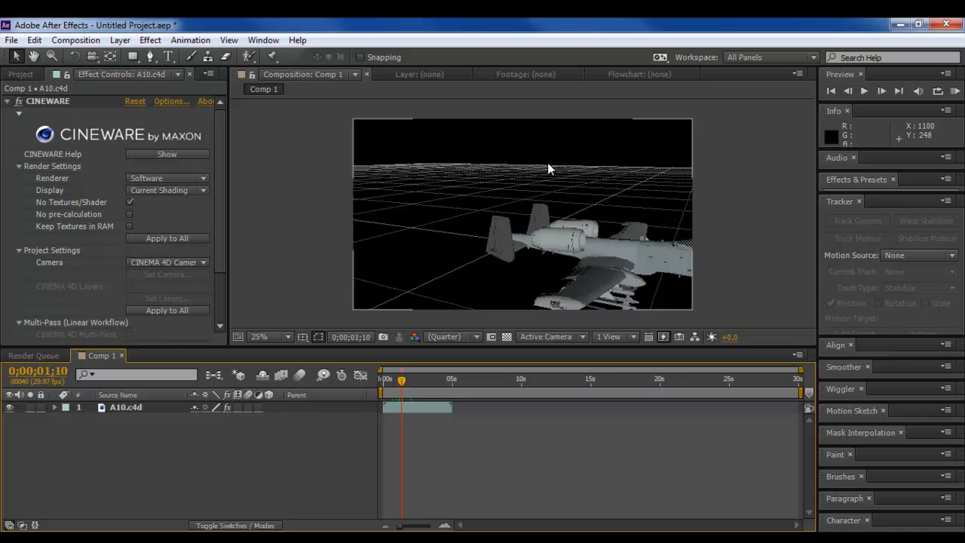
mouse_move(548, 166)
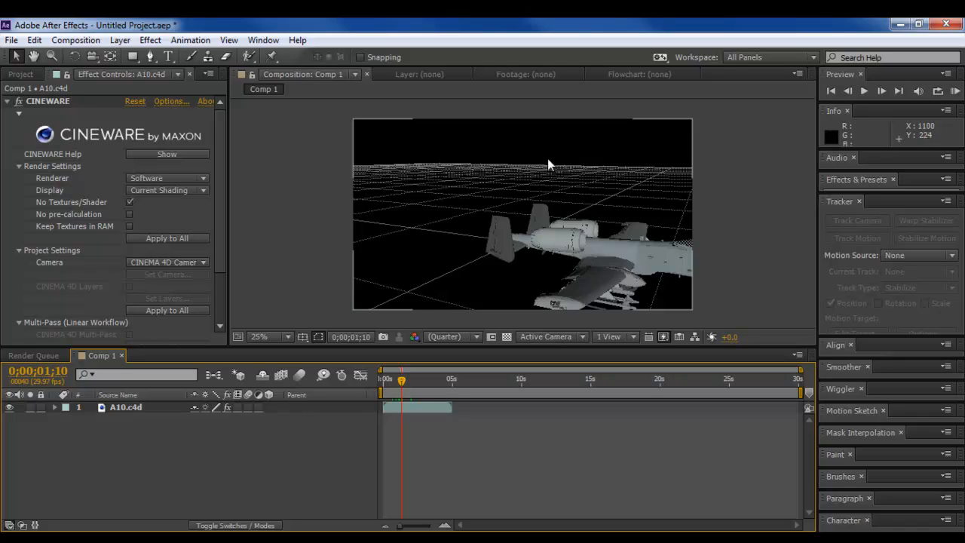
mouse_move(507, 217)
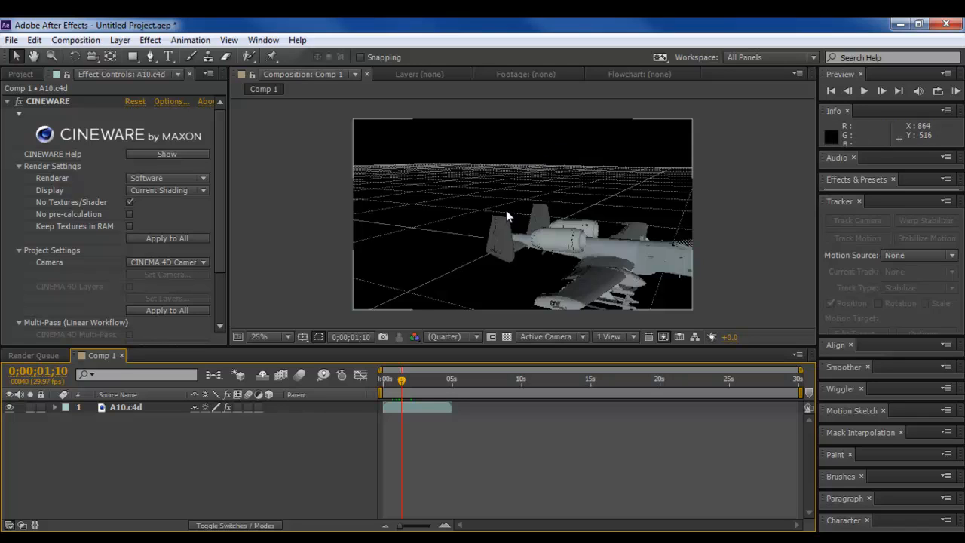
mouse_move(453, 215)
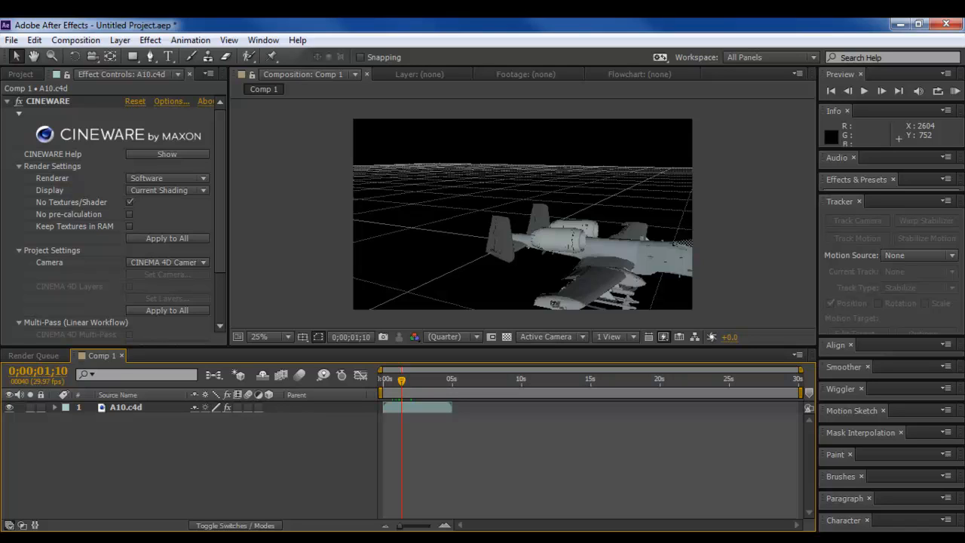
mouse_move(525, 217)
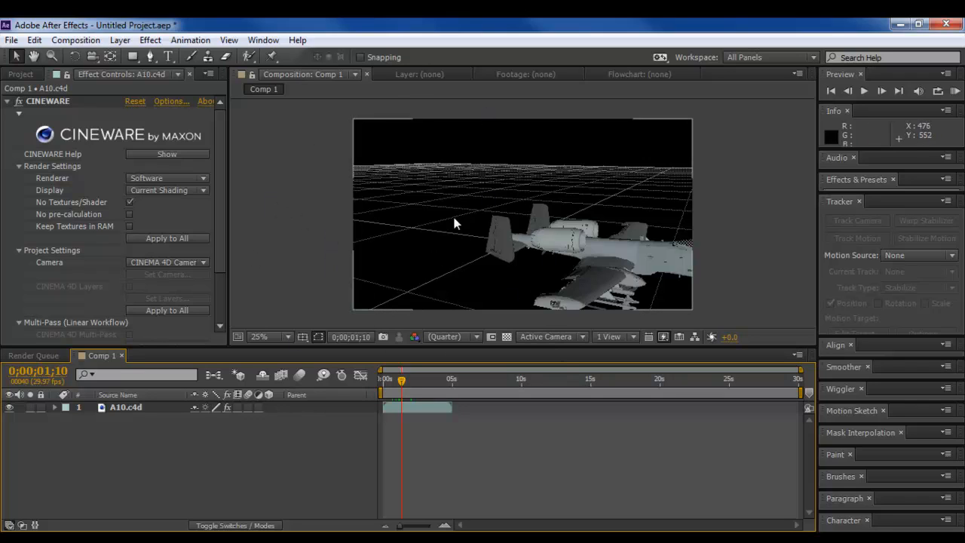
mouse_move(651, 172)
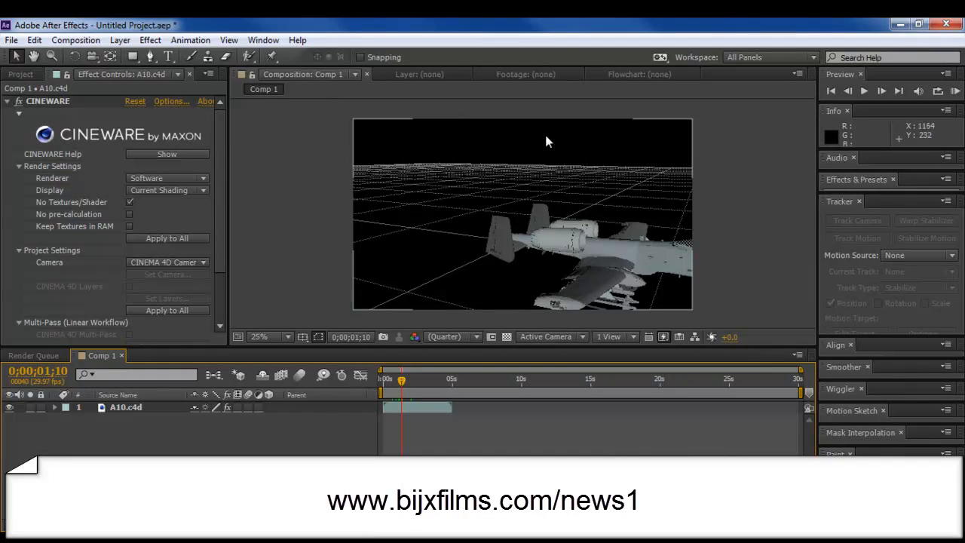
mouse_move(398, 205)
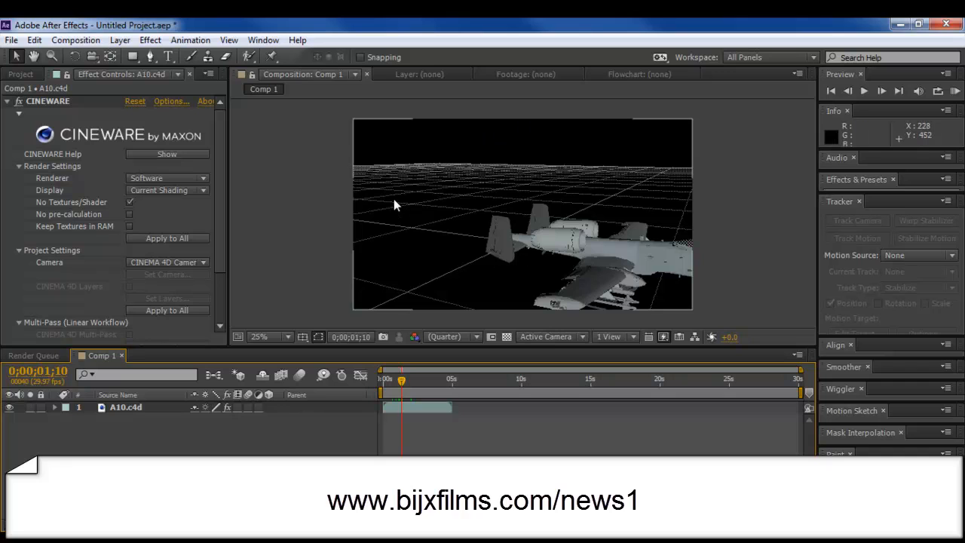
mouse_move(385, 202)
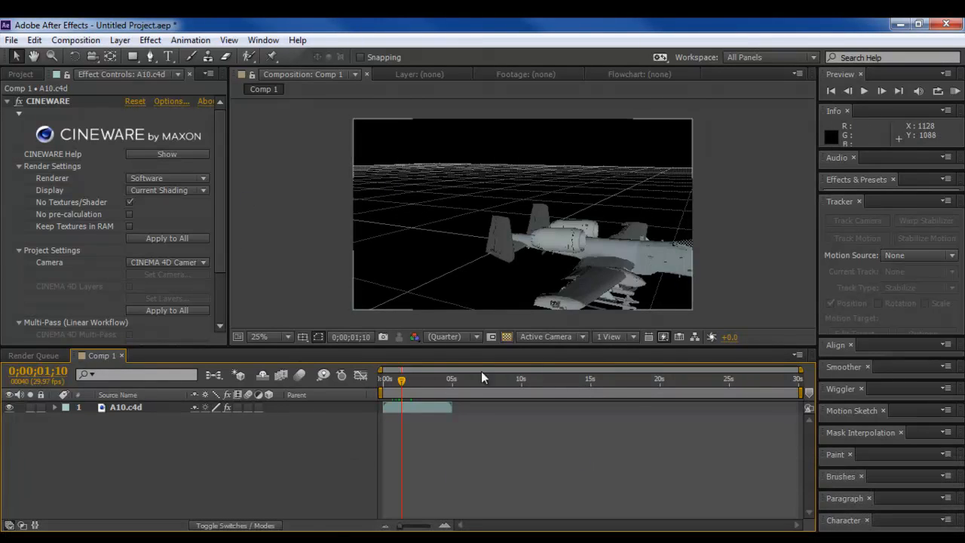
mouse_move(440, 255)
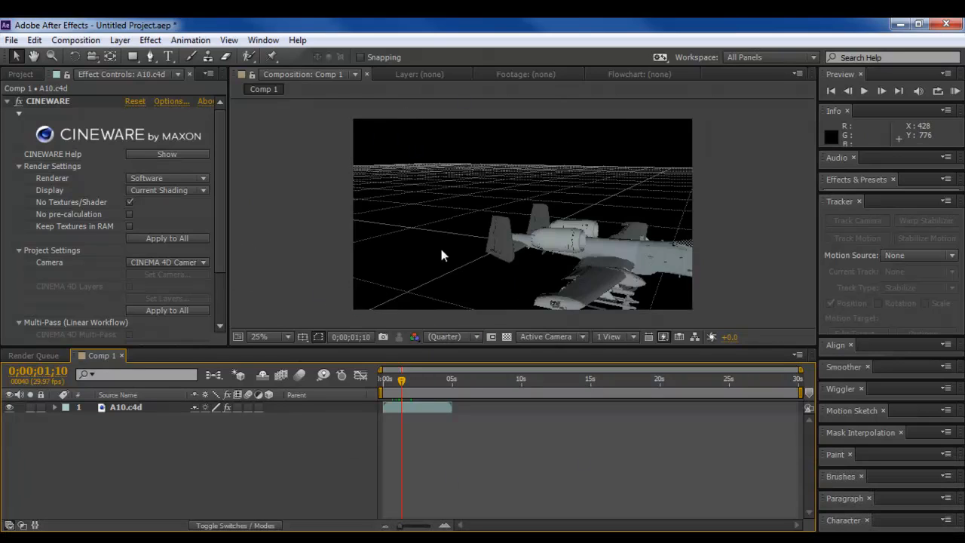
mouse_move(496, 143)
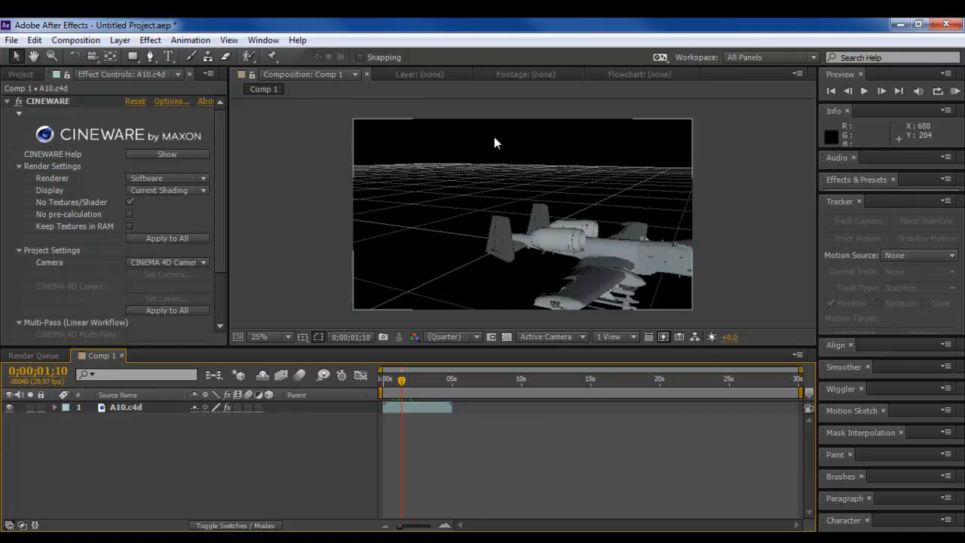